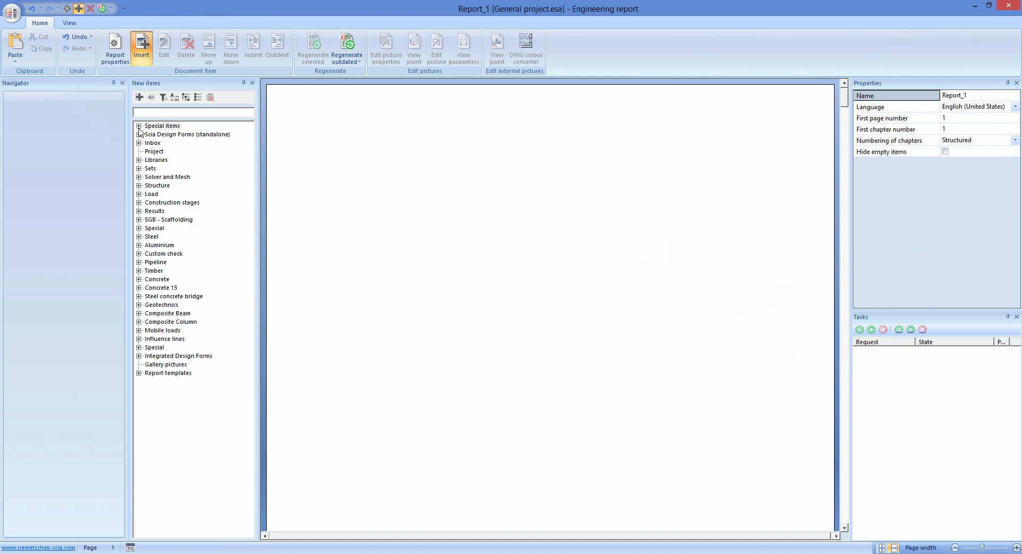
- Add a header/footer, a table of contents and a page break to the report
click(139, 125)
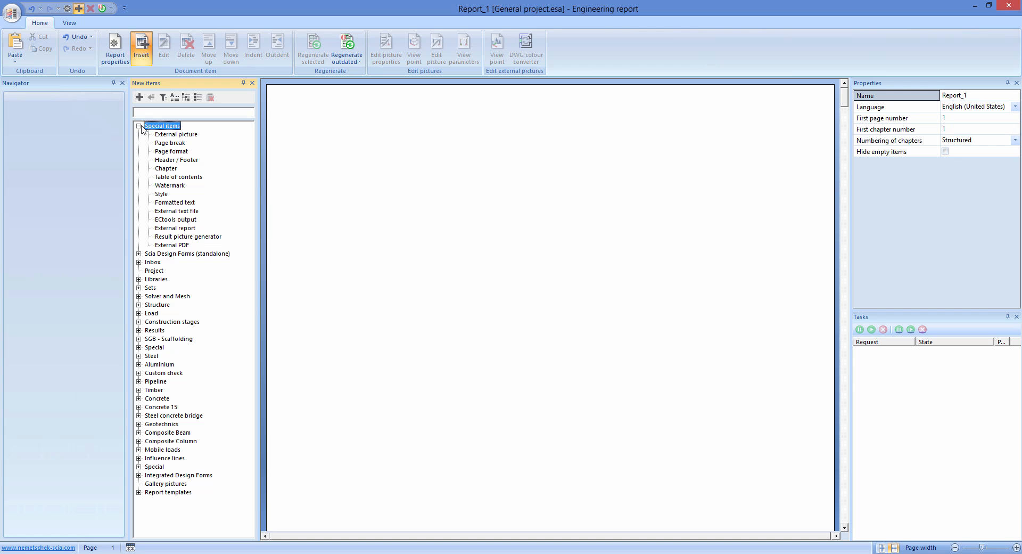
double_click(176, 160)
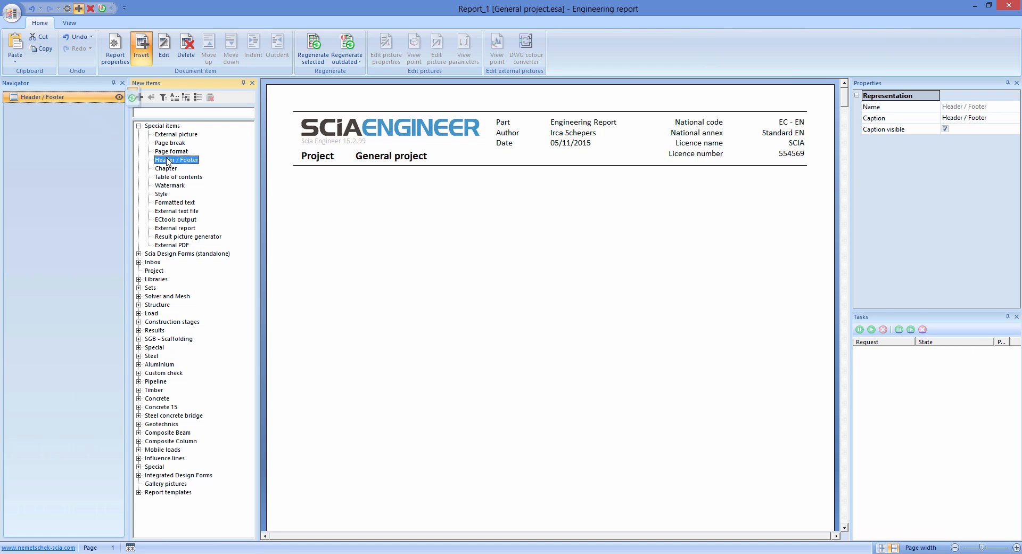
double_click(177, 176)
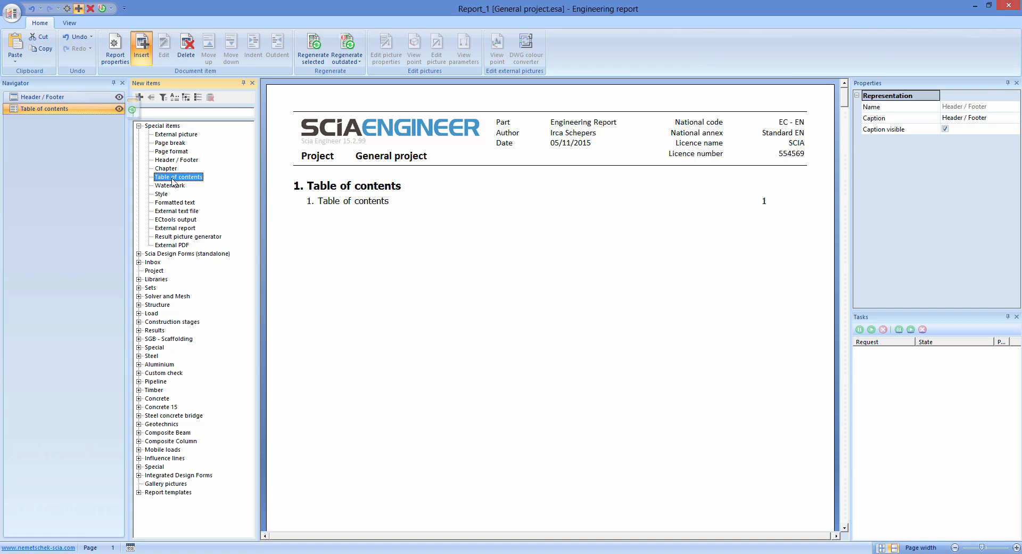
click(178, 177)
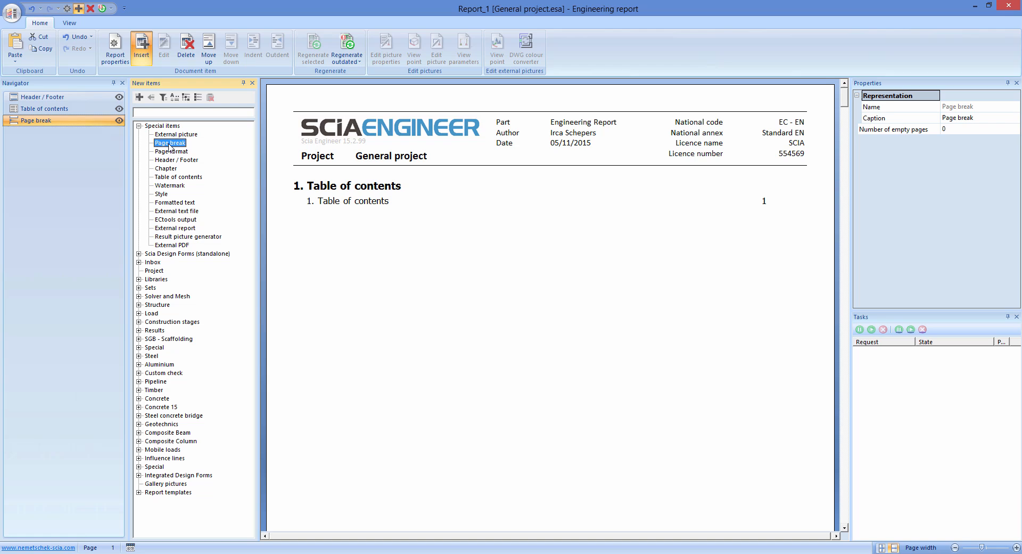
- Add a new chapter captioned 'General'
double_click(165, 168)
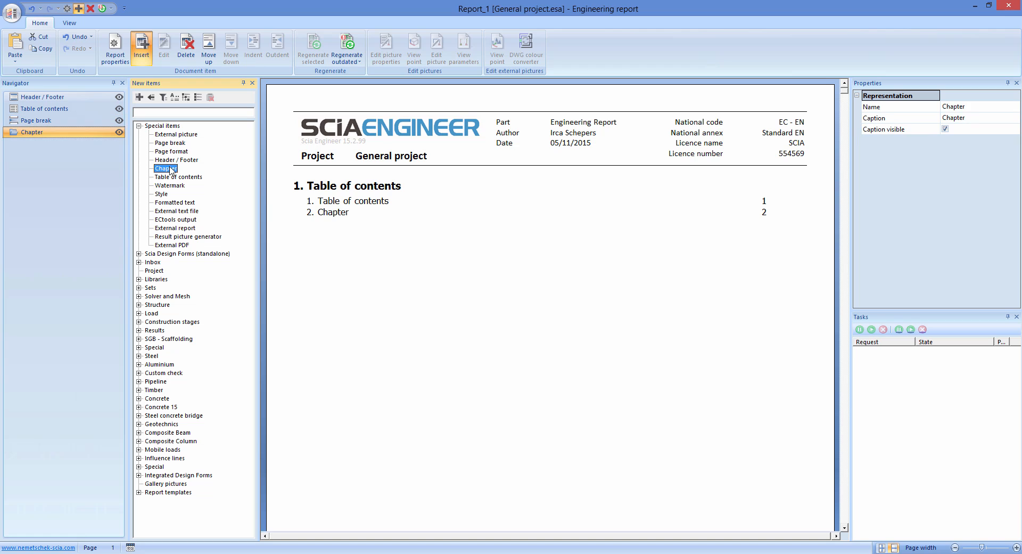
click(900, 118)
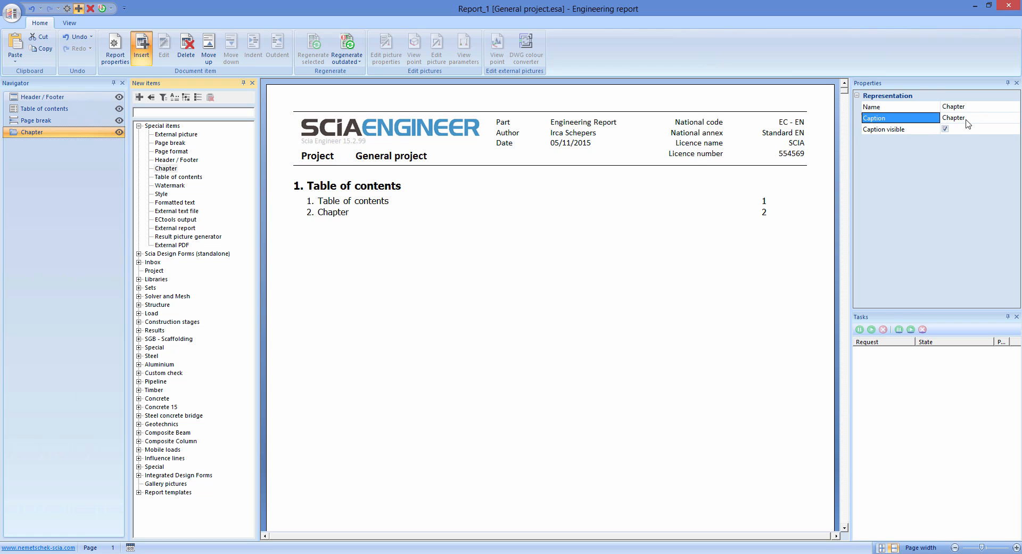
text(General)
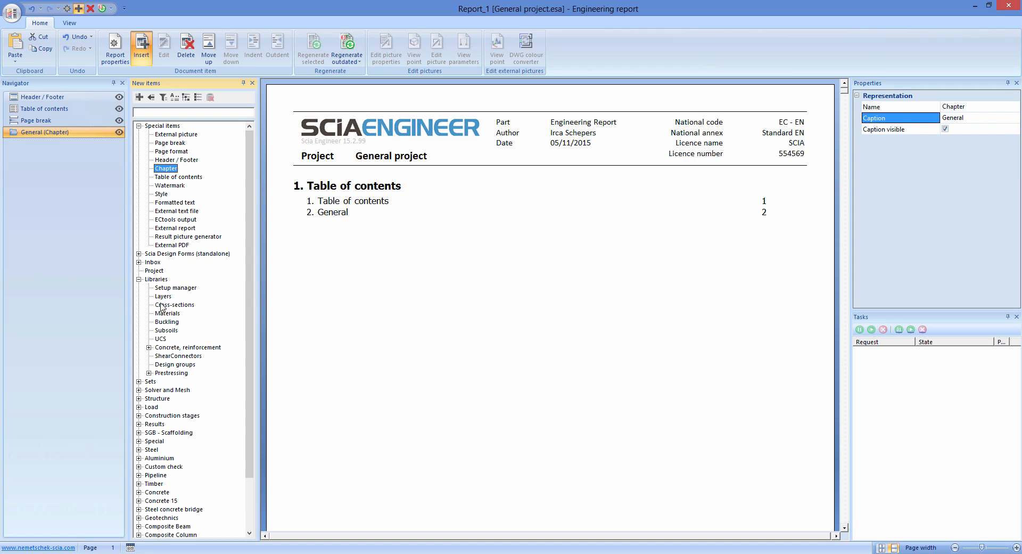
- Add the Materials and Cross-sections tables and indent both under General
click(167, 313)
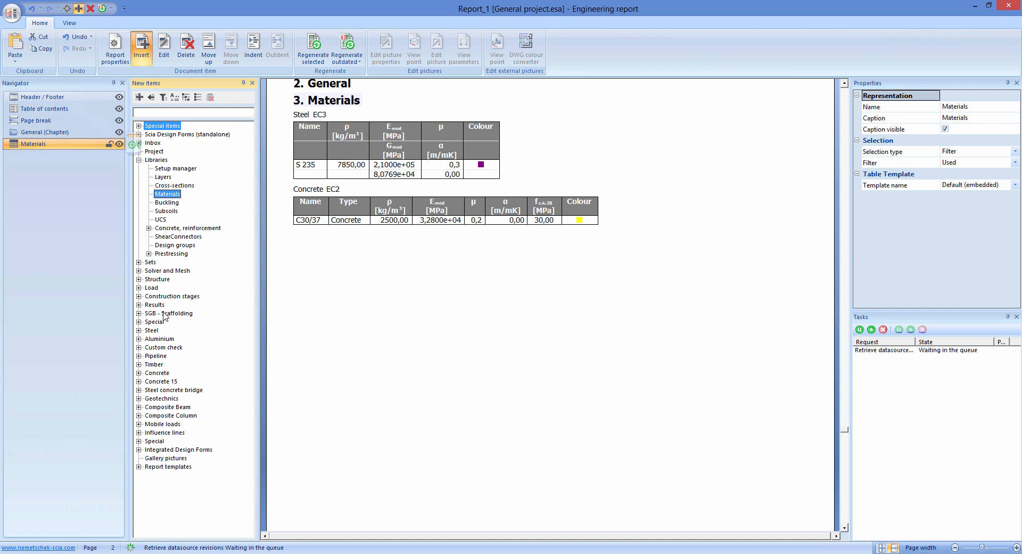
click(174, 185)
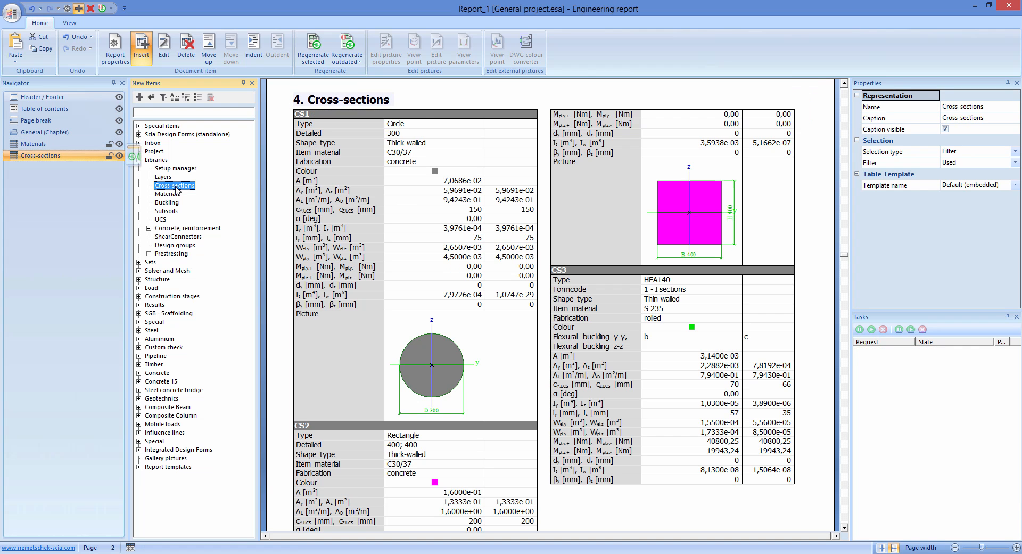
click(35, 143)
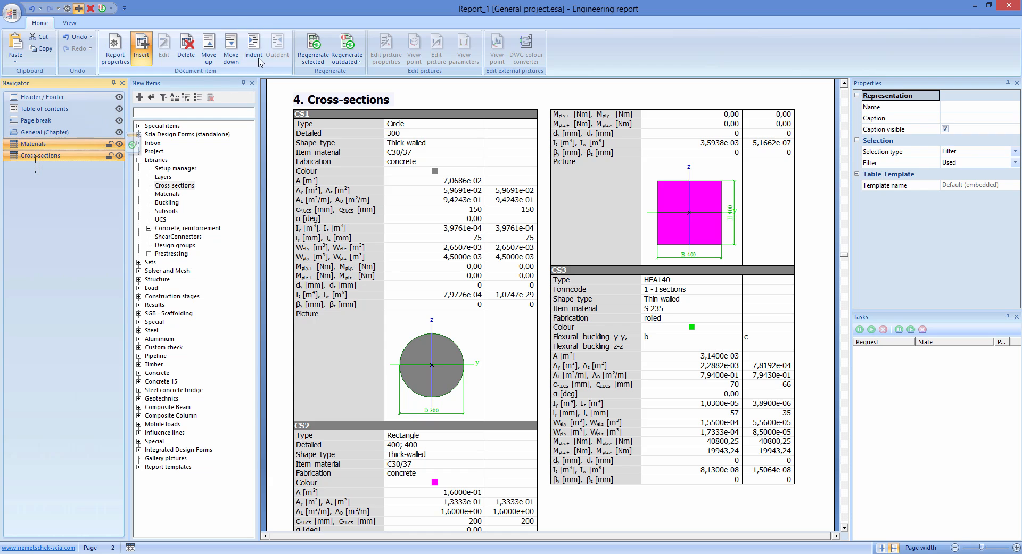
click(253, 46)
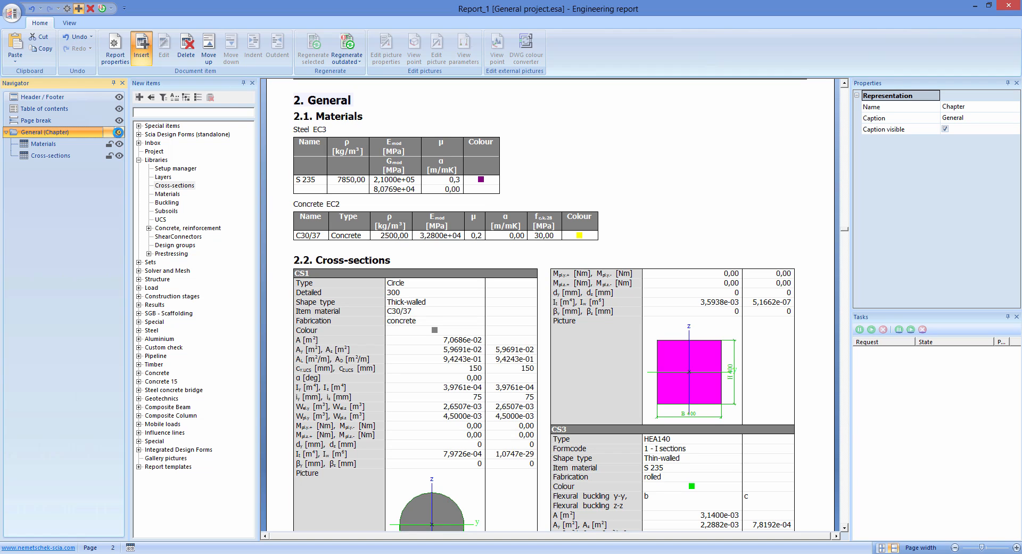
- Select Materials in the outline and return to the main model window
click(46, 143)
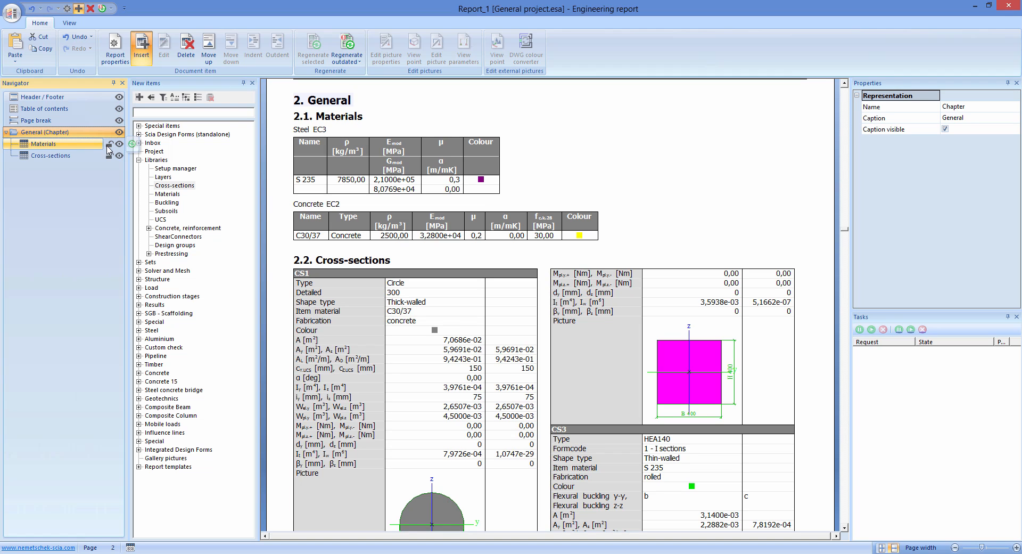
click(43, 143)
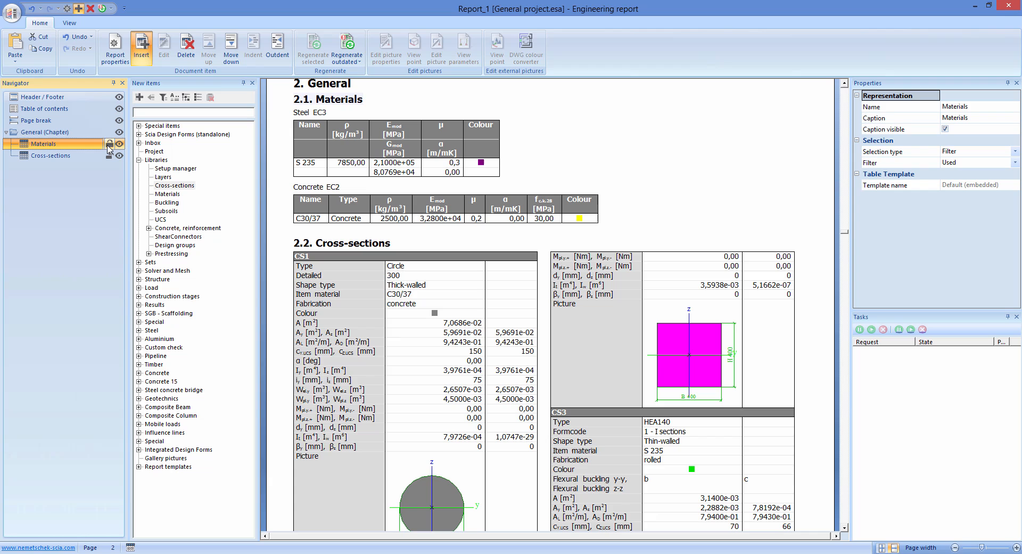
click(109, 149)
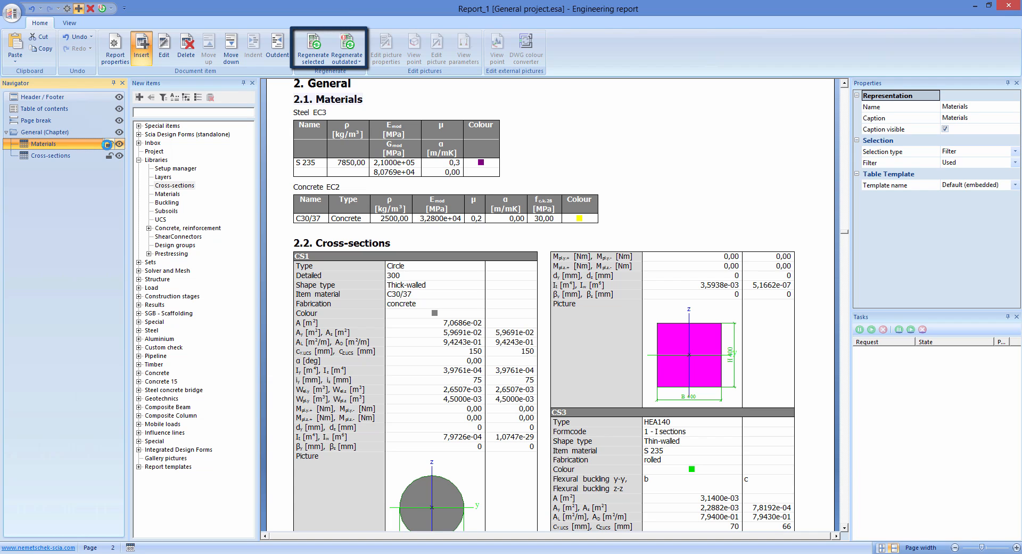
mouse_move(346, 49)
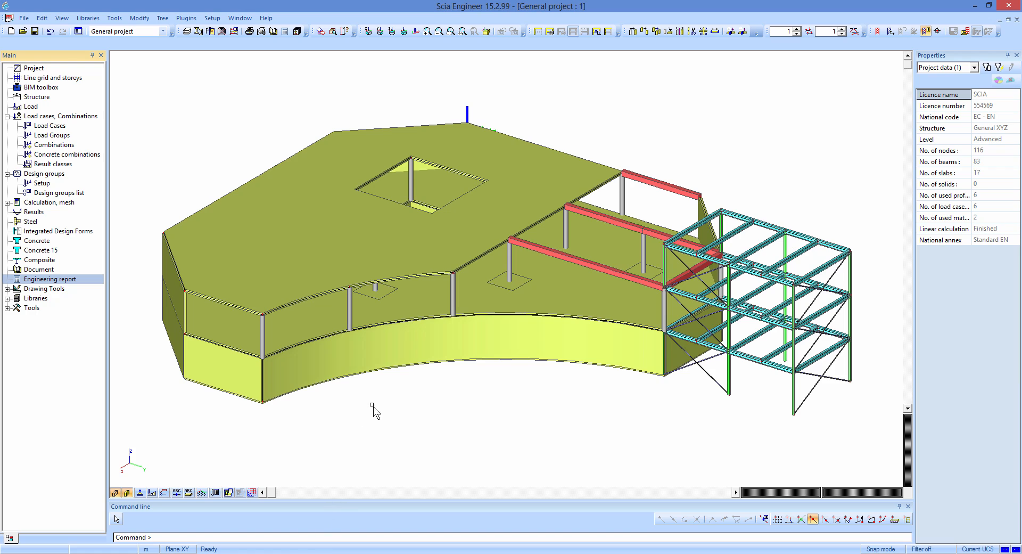
- Insert a Two at page picture of the analysis model into the report
right_click(373, 409)
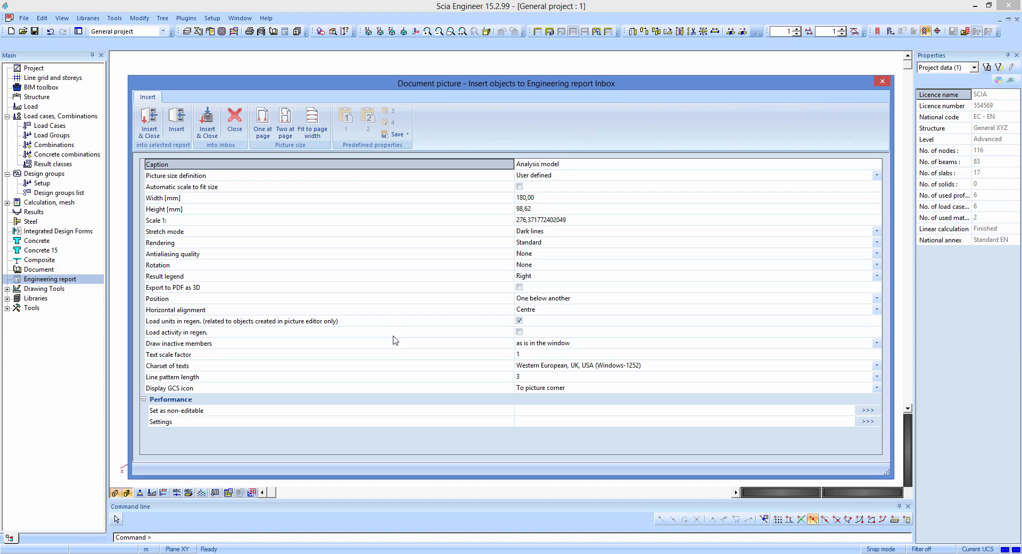
mouse_move(380, 316)
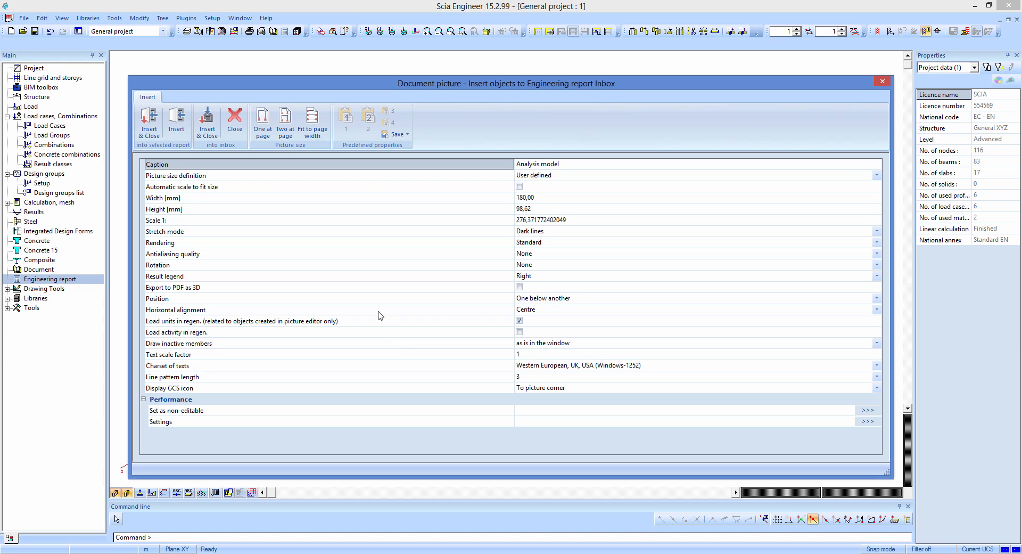
click(285, 124)
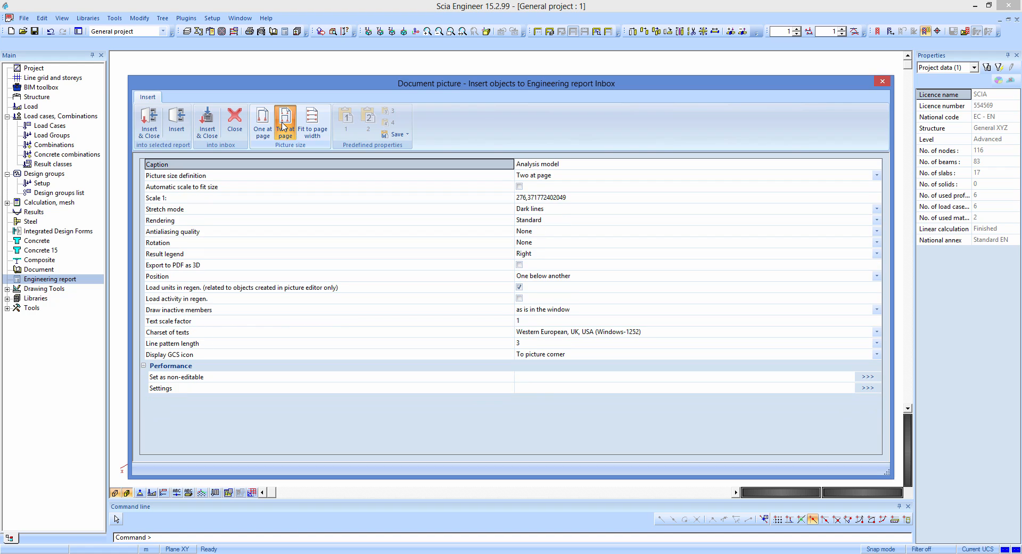
click(407, 134)
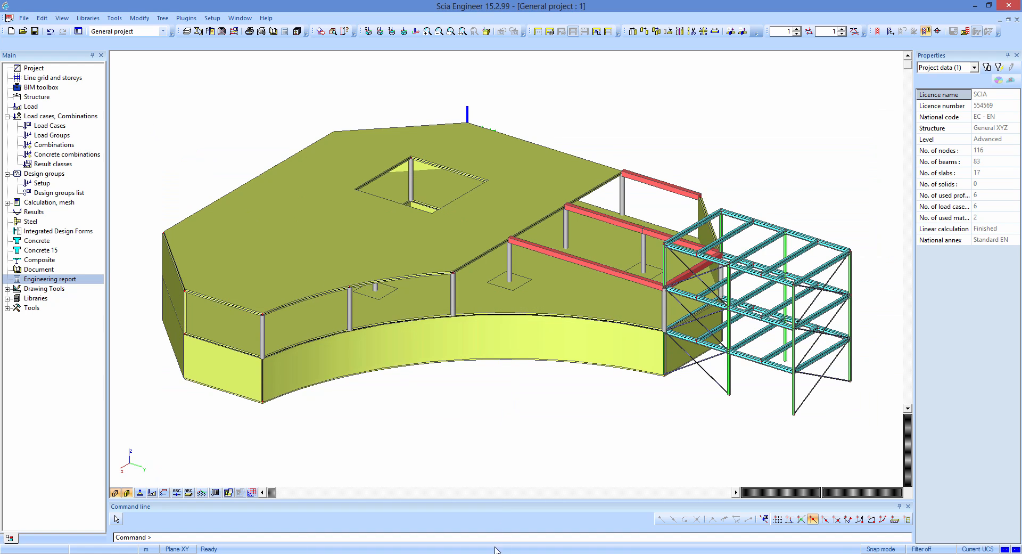
- In the report, place the Analysis model picture at the top of General
click(50, 279)
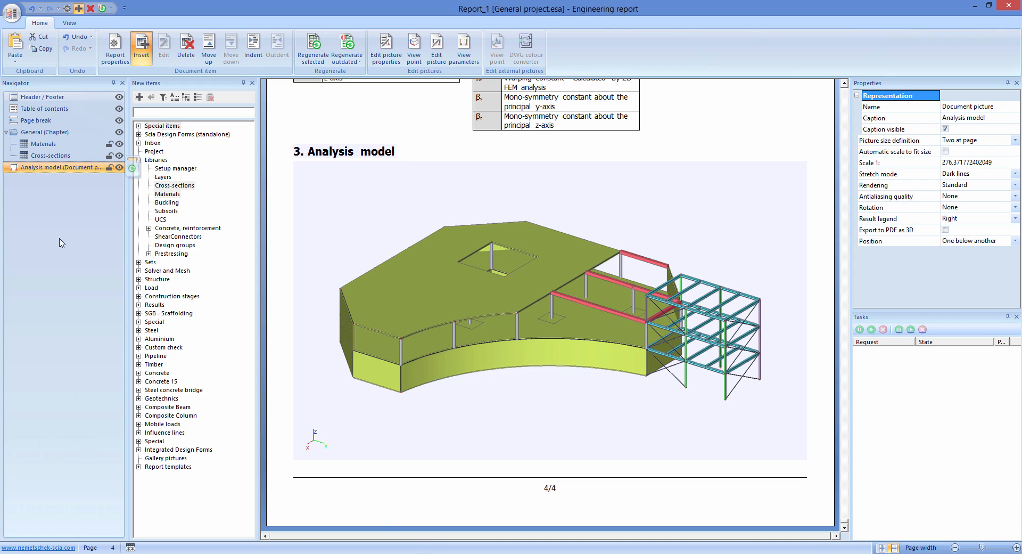
click(43, 143)
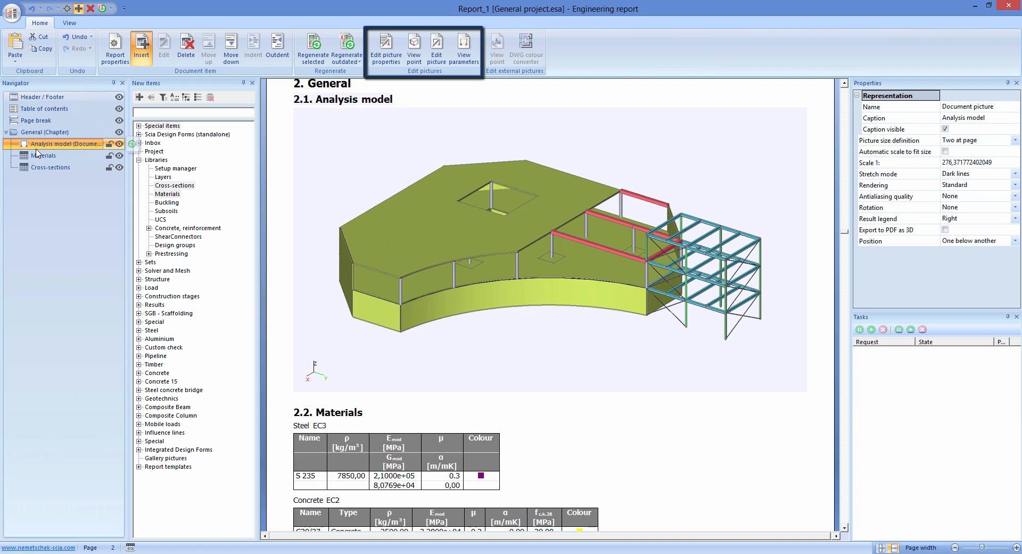
click(44, 156)
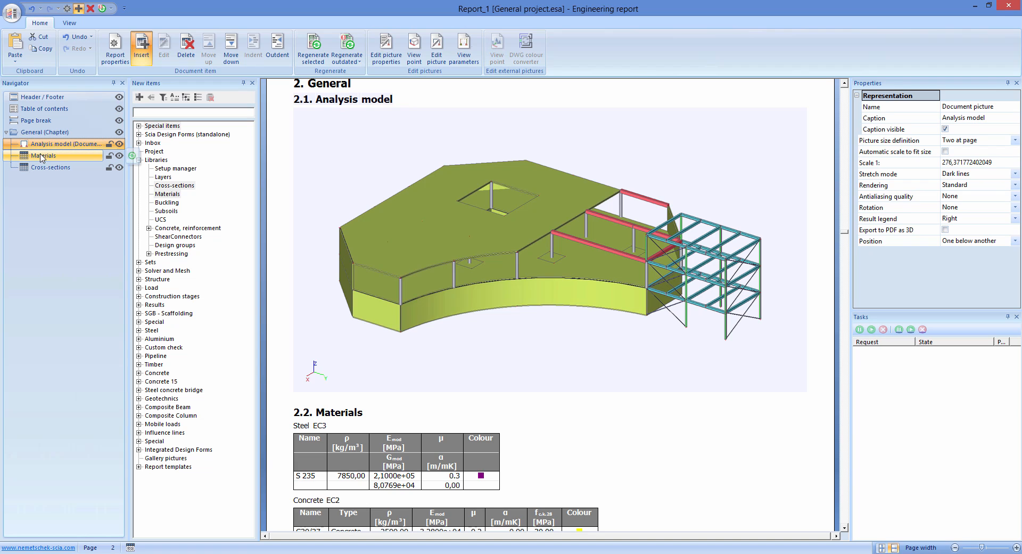
- Duplicate the Analysis model picture with Ctrl+C and Ctrl+V
key(Ctrl+c)
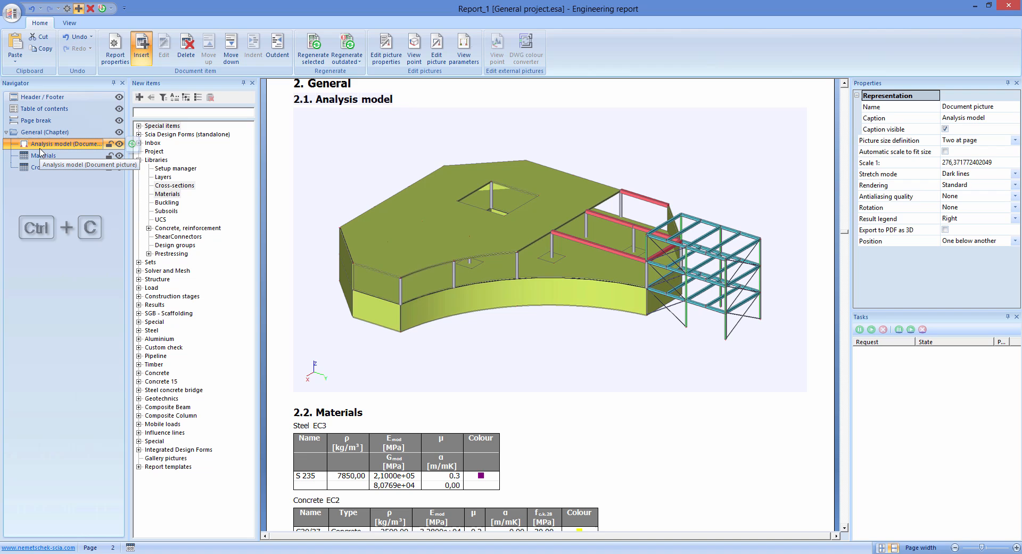
key(ctrl+v)
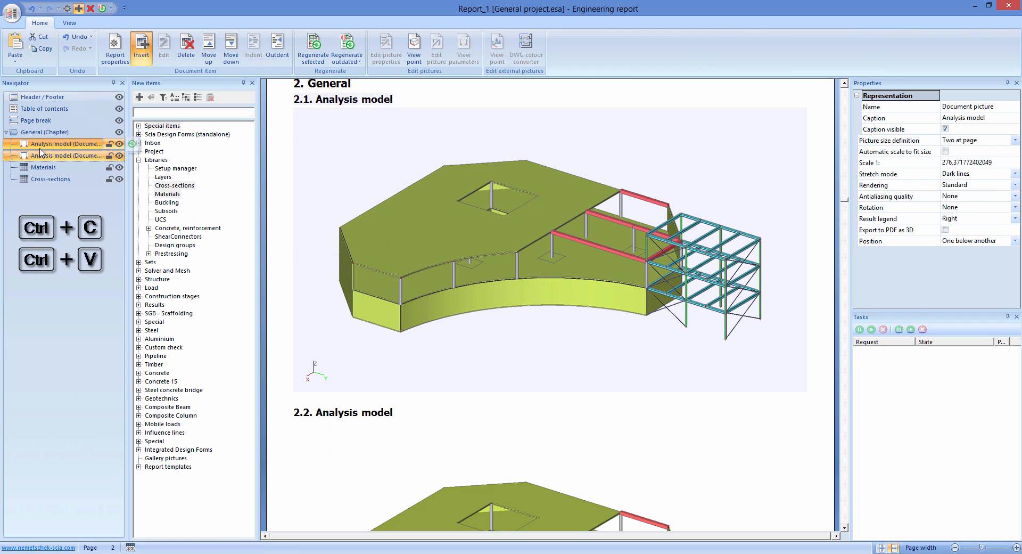
click(62, 155)
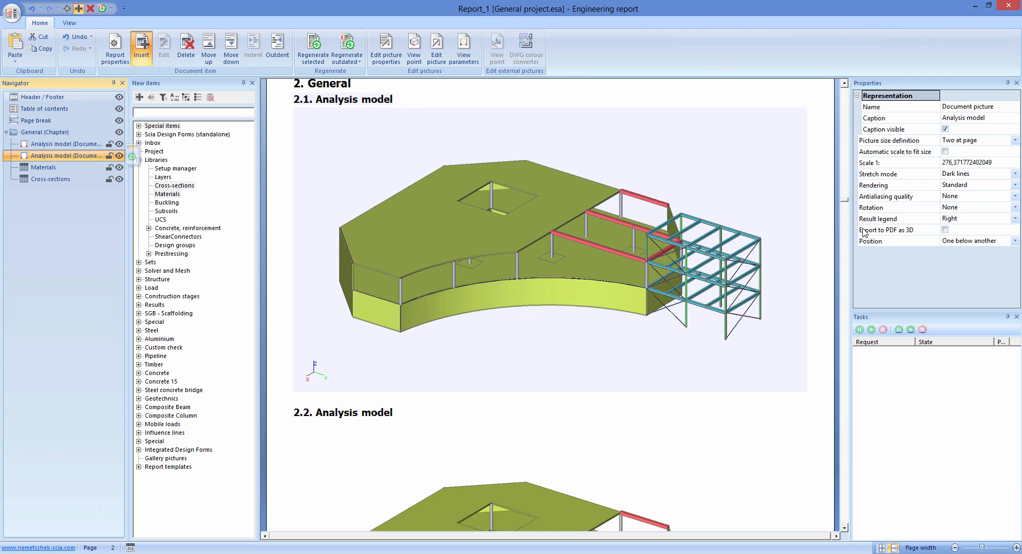
click(944, 229)
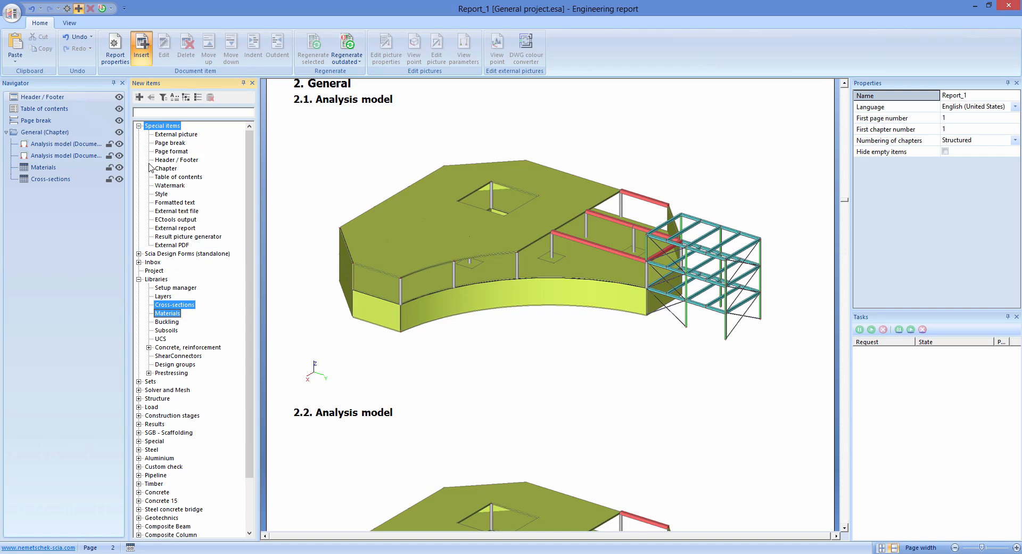
- Add a page break and a new chapter captioned 'Geometry'
click(170, 143)
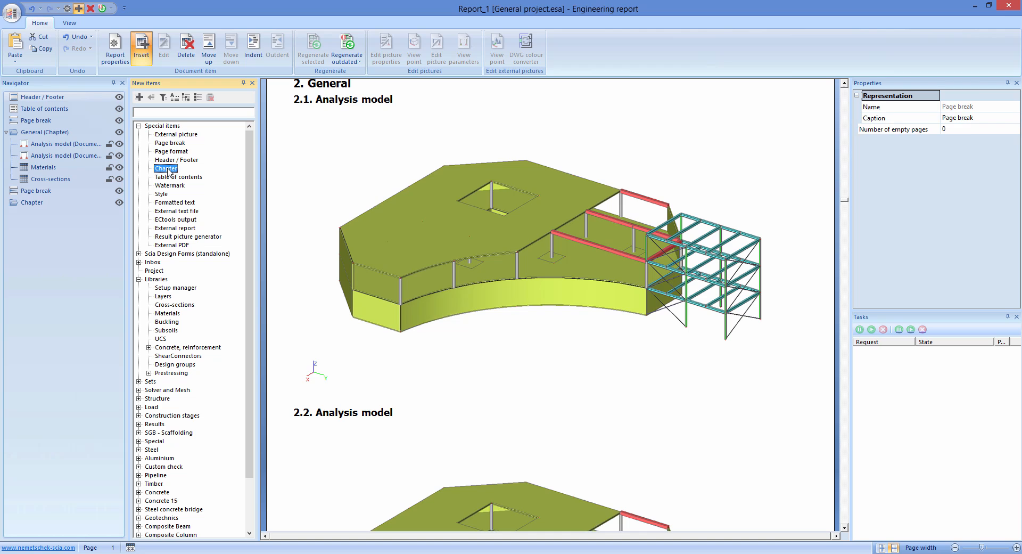
click(32, 202)
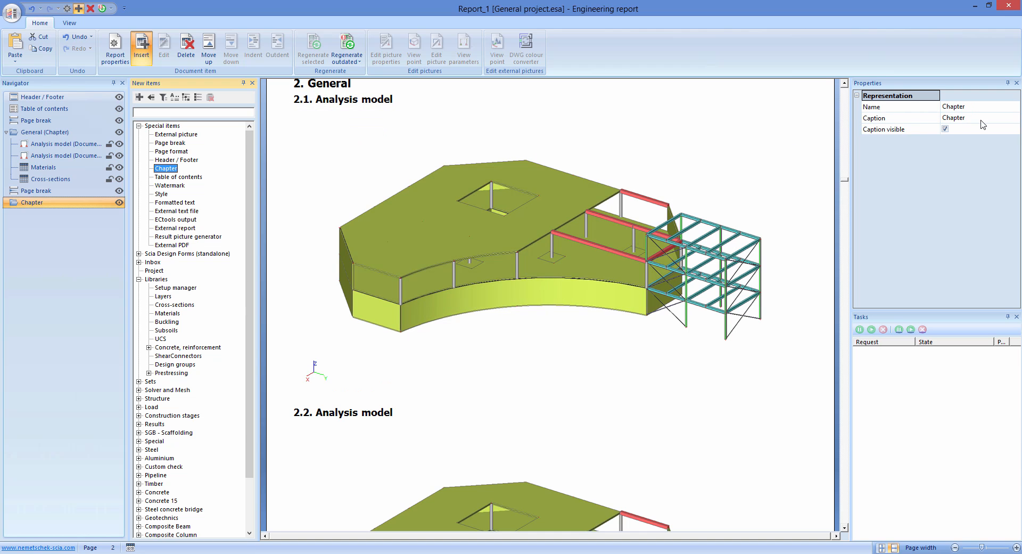
click(978, 118)
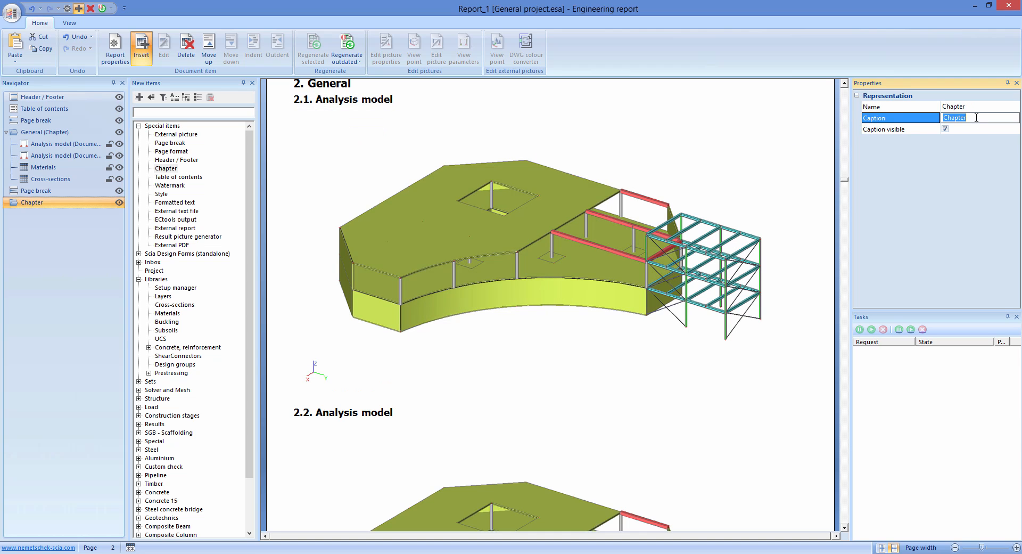
text(Geometry)
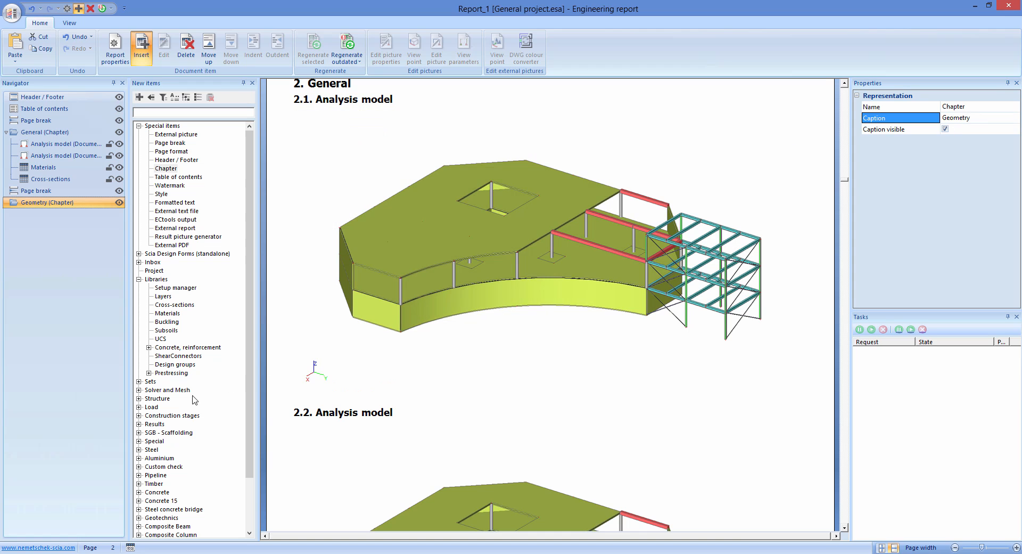
- Indent the Nodes, Members and 2D members tables under Geometry, then select Header/Footer
click(139, 398)
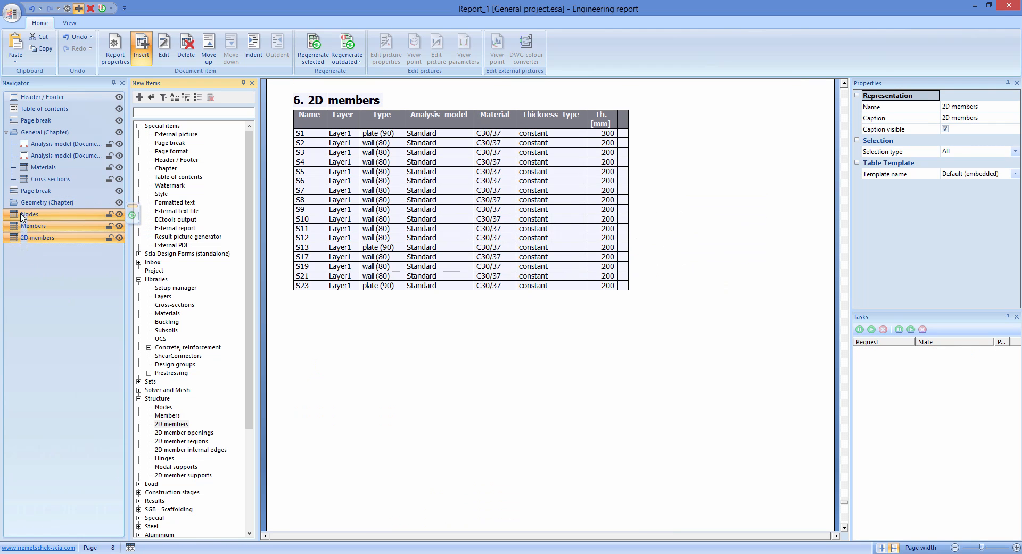
click(253, 49)
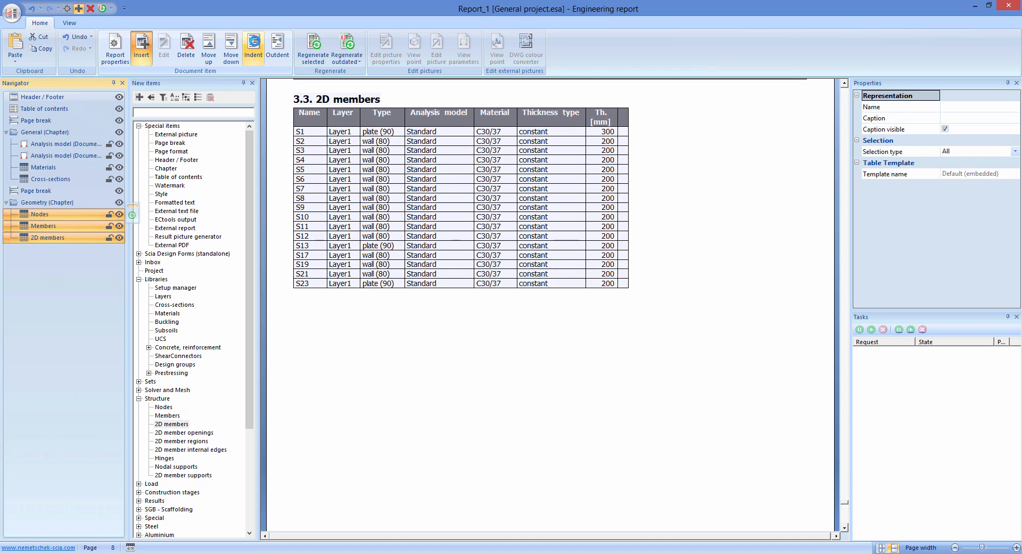
click(39, 214)
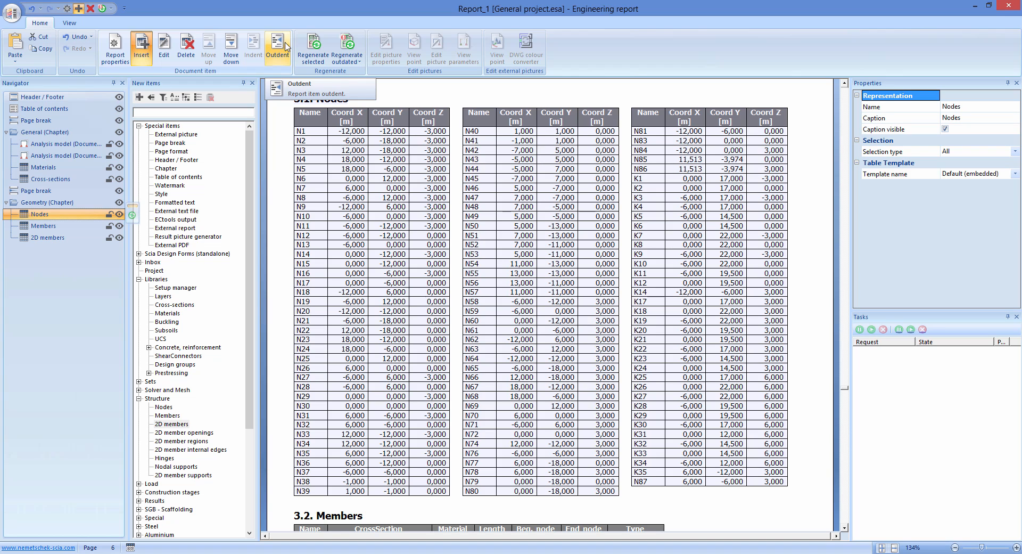
click(41, 96)
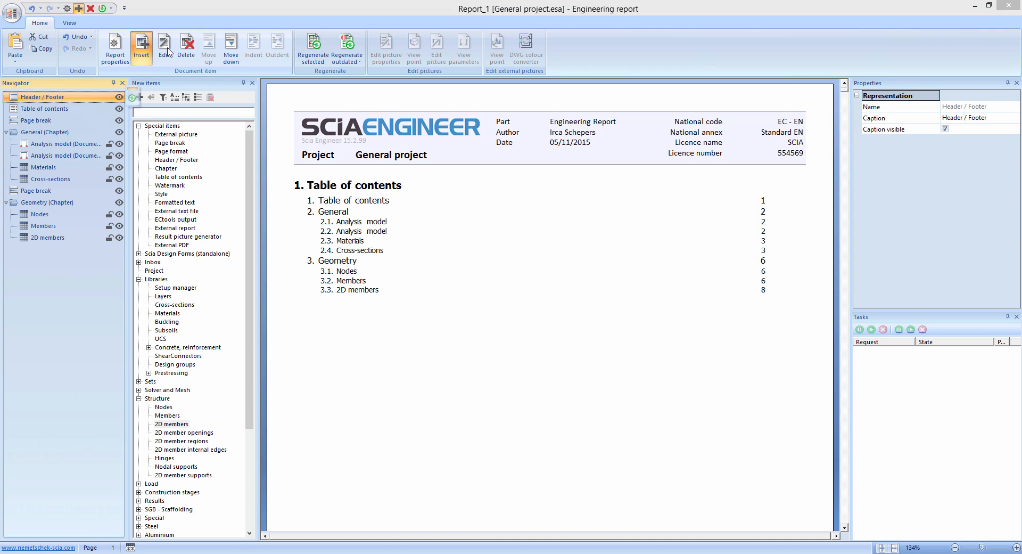
- Open the header/footer page layout editor and close it again
click(165, 46)
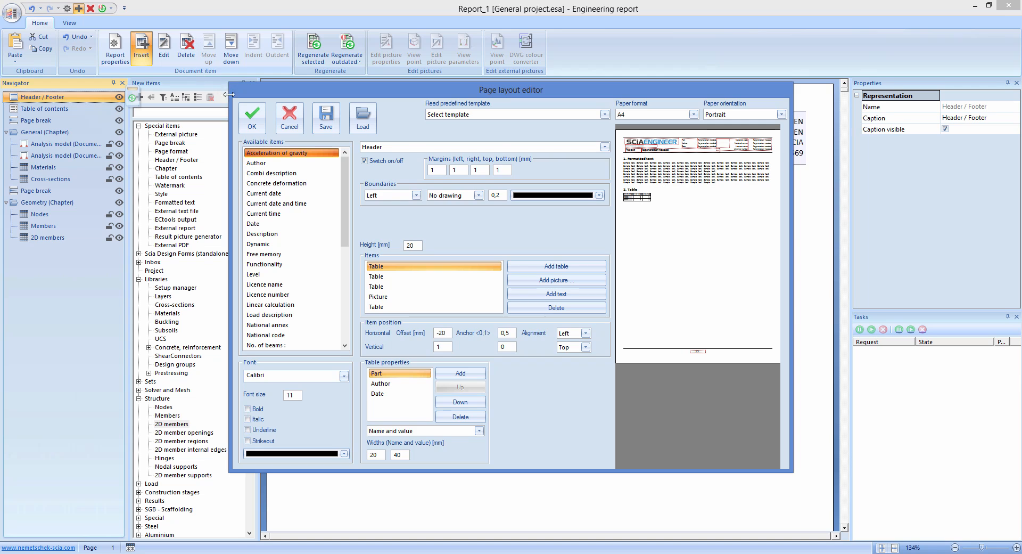
click(252, 115)
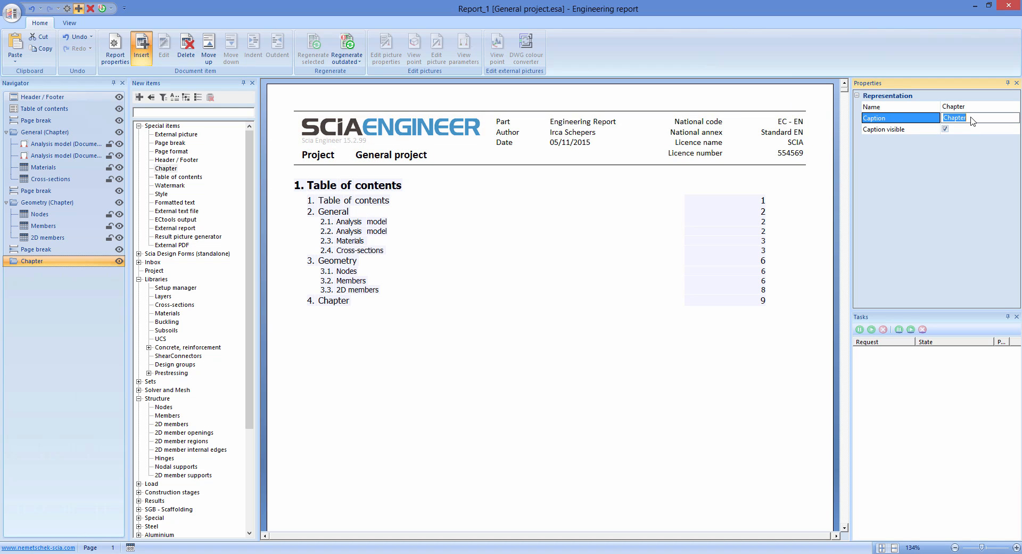
- Caption the chapter 'Loads', indent a Load cases table under it, and return to the model
text(Loads)
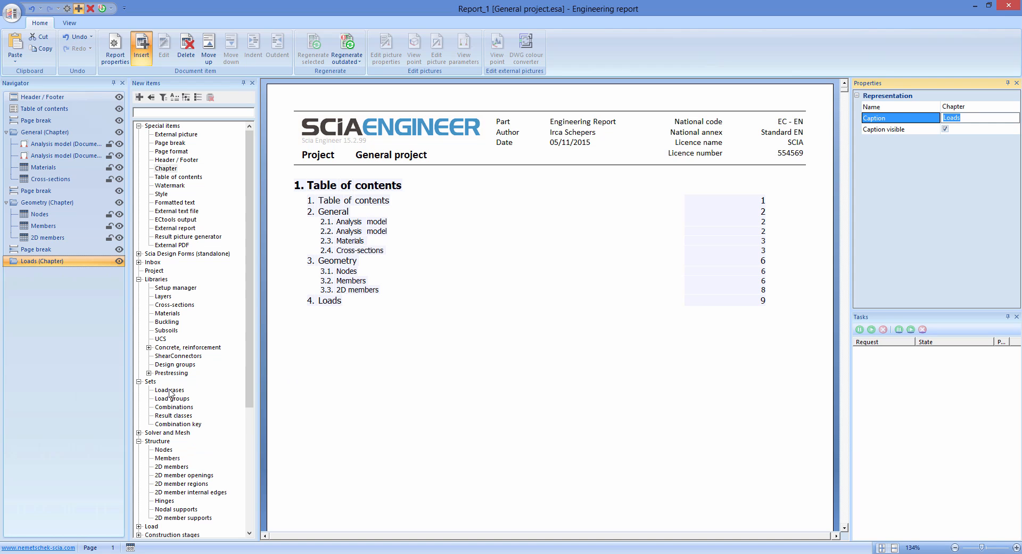
click(169, 389)
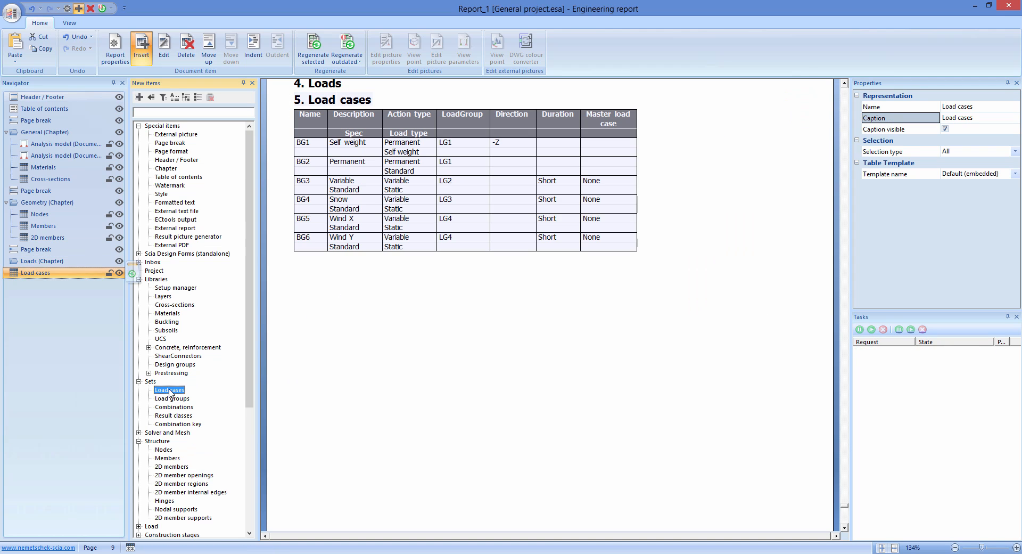
click(253, 48)
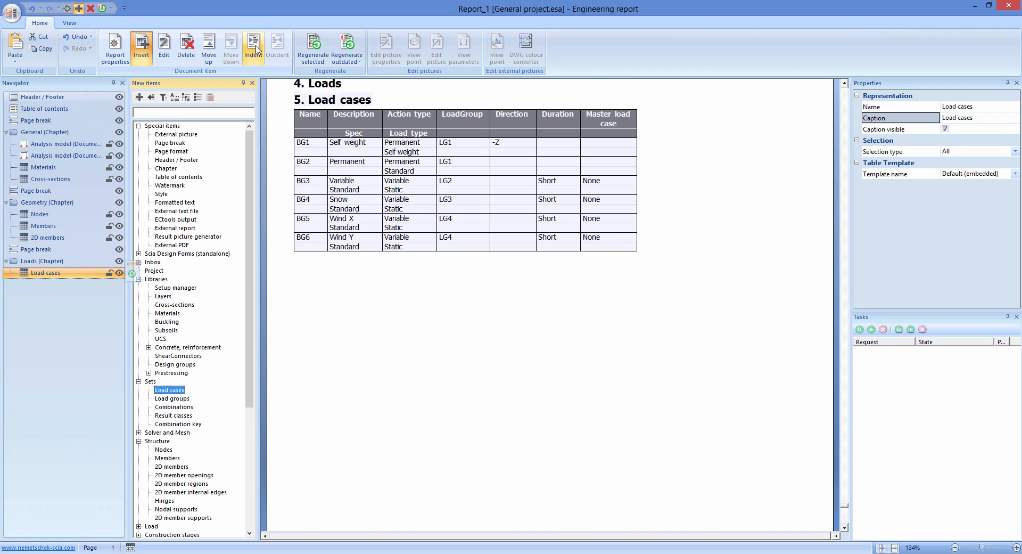
click(253, 47)
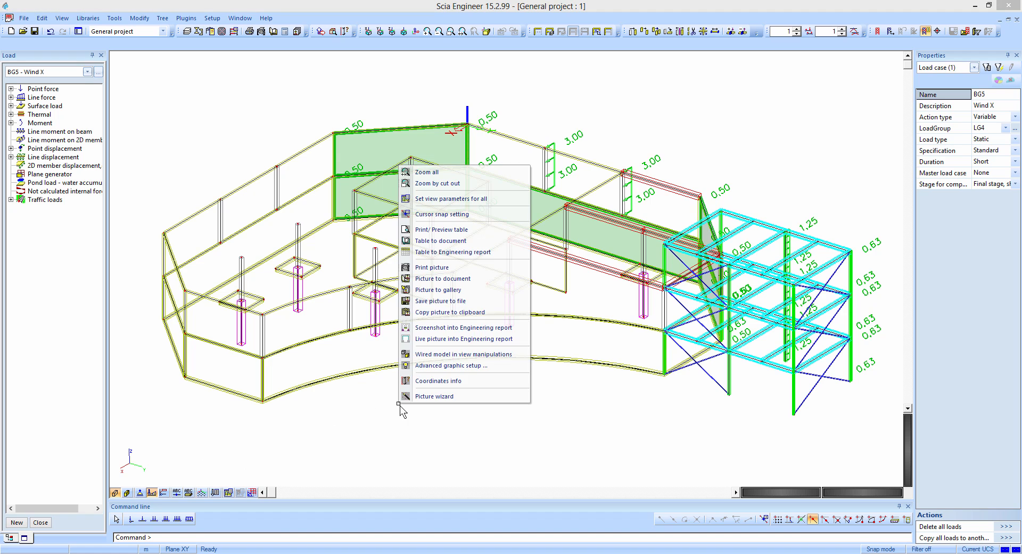
- Insert a Two at page picture of the Wind X loads into the selected report
click(427, 346)
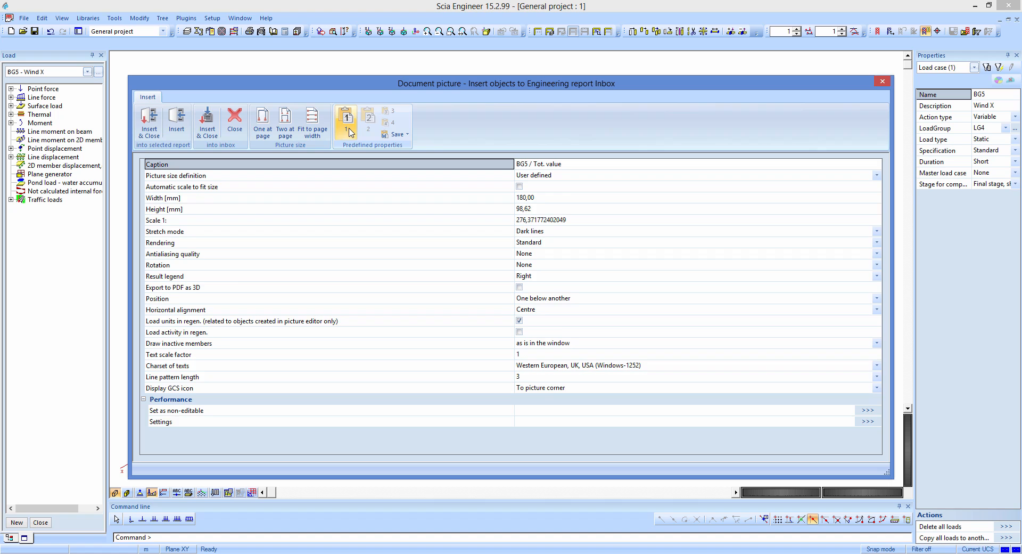
click(284, 124)
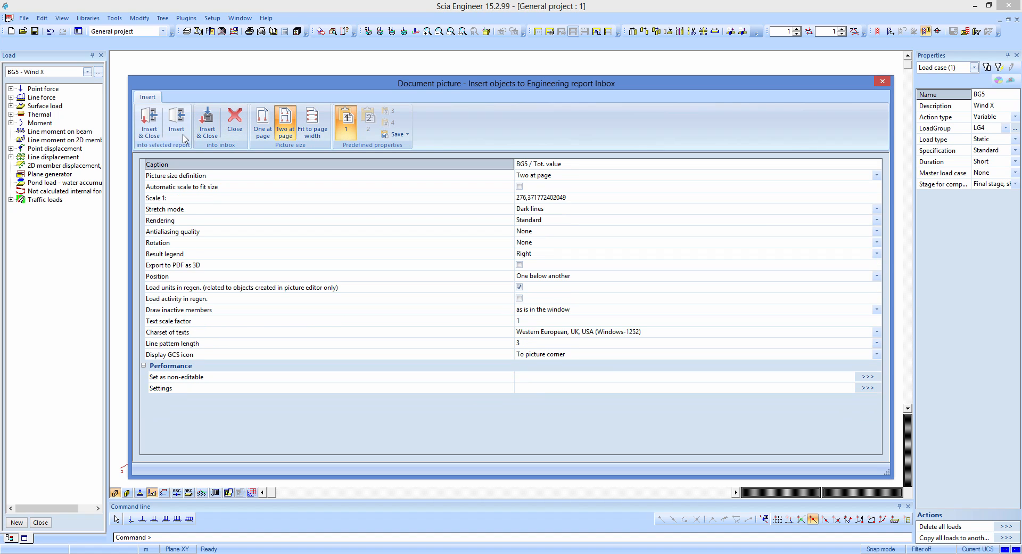
click(235, 121)
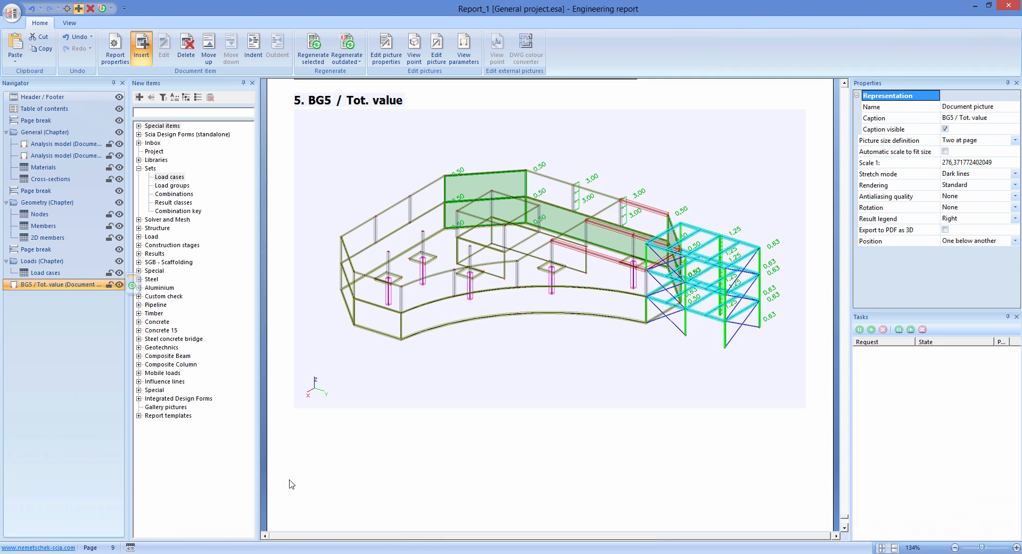
- Indent the BG5 / Tot. value picture under the Load cases table
click(47, 272)
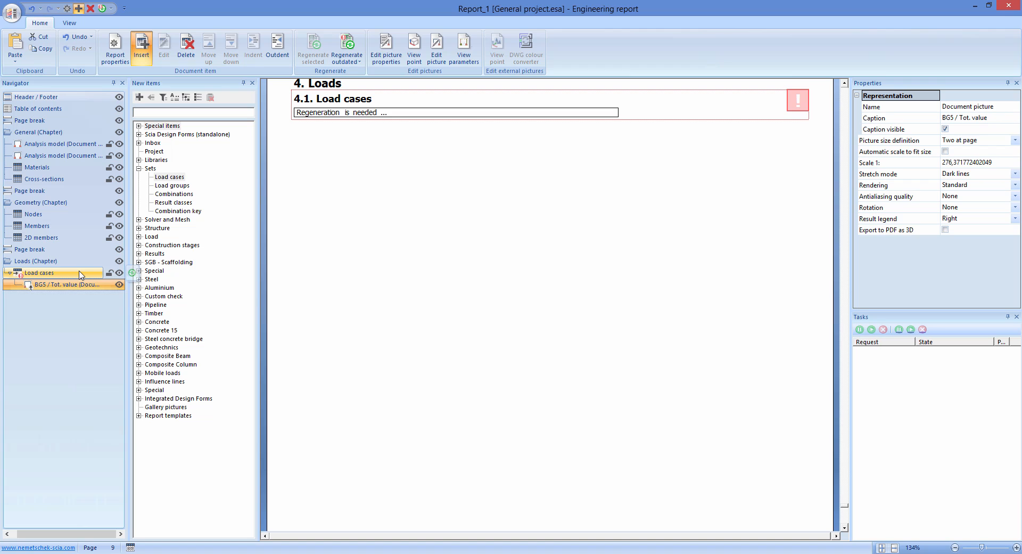
mouse_move(98, 271)
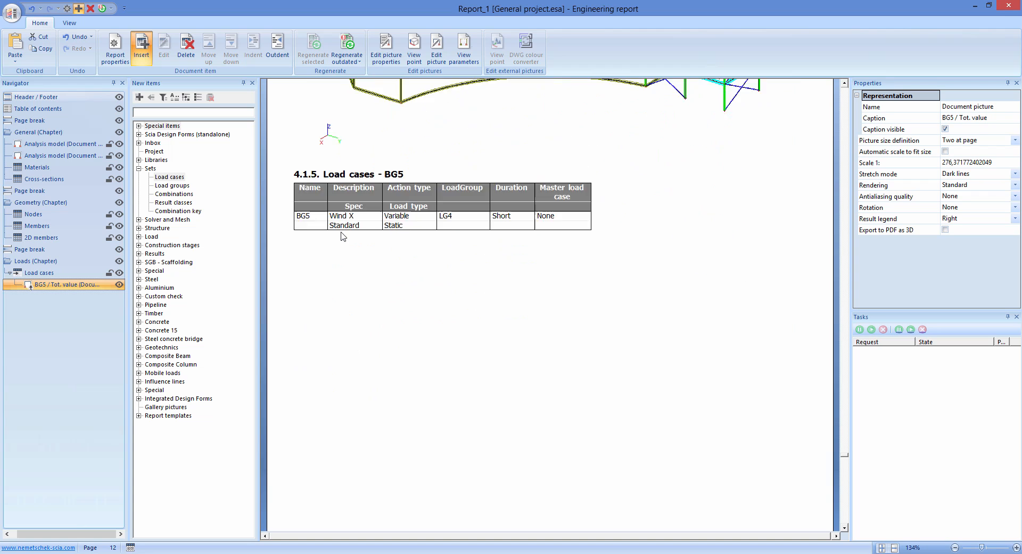
- Add a page break after the load picture from Special items
scroll(down, 3)
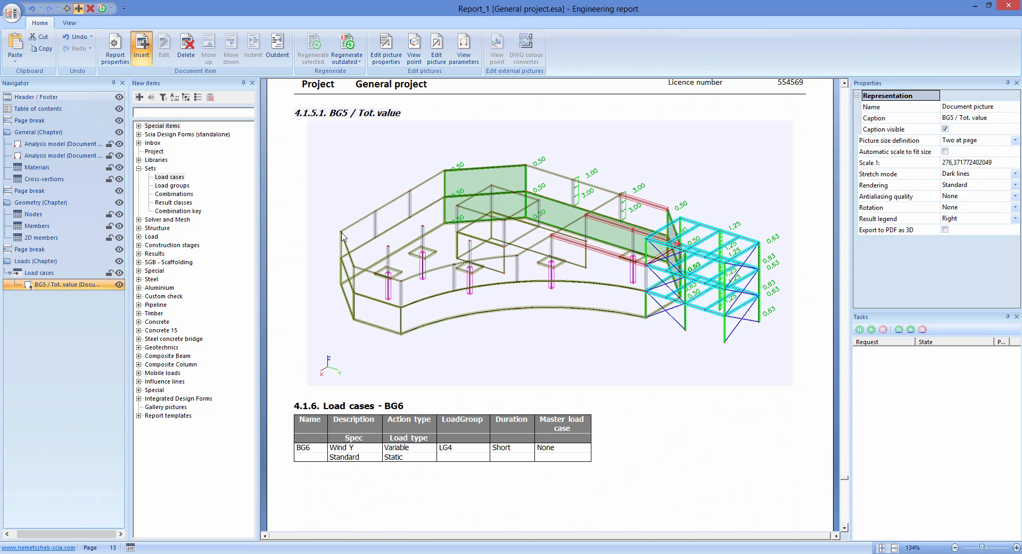
click(140, 126)
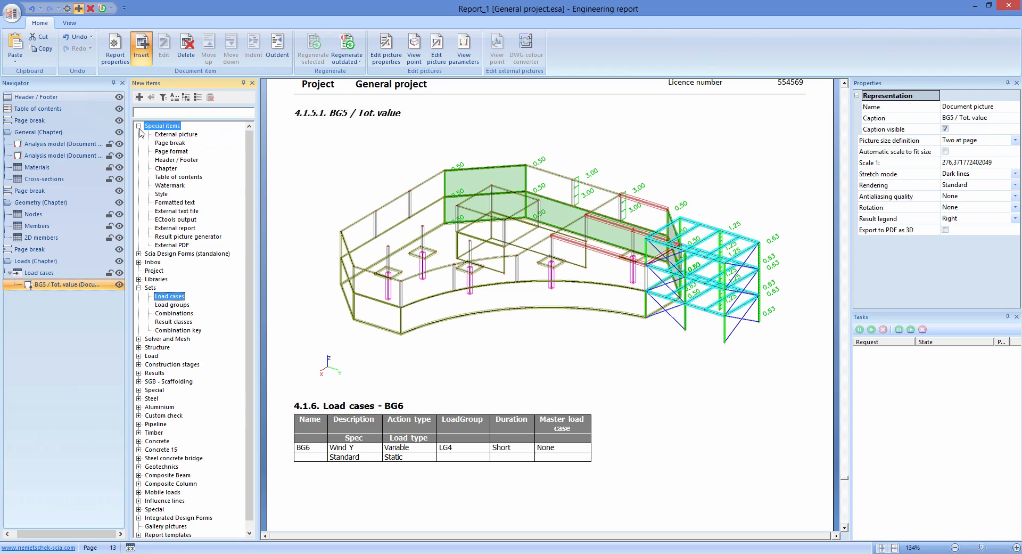
click(171, 142)
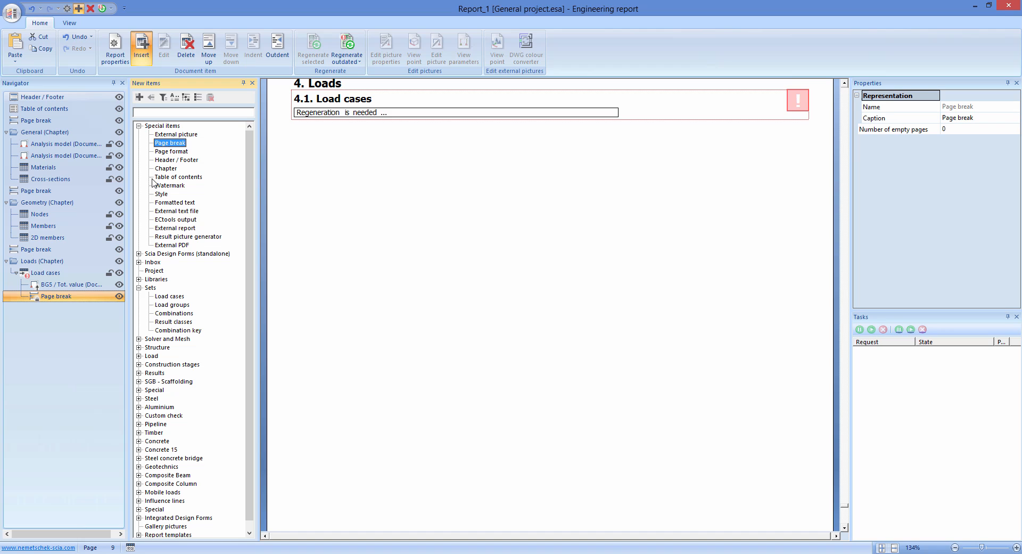
- Select the load picture and uncheck Caption visible in its properties
click(65, 284)
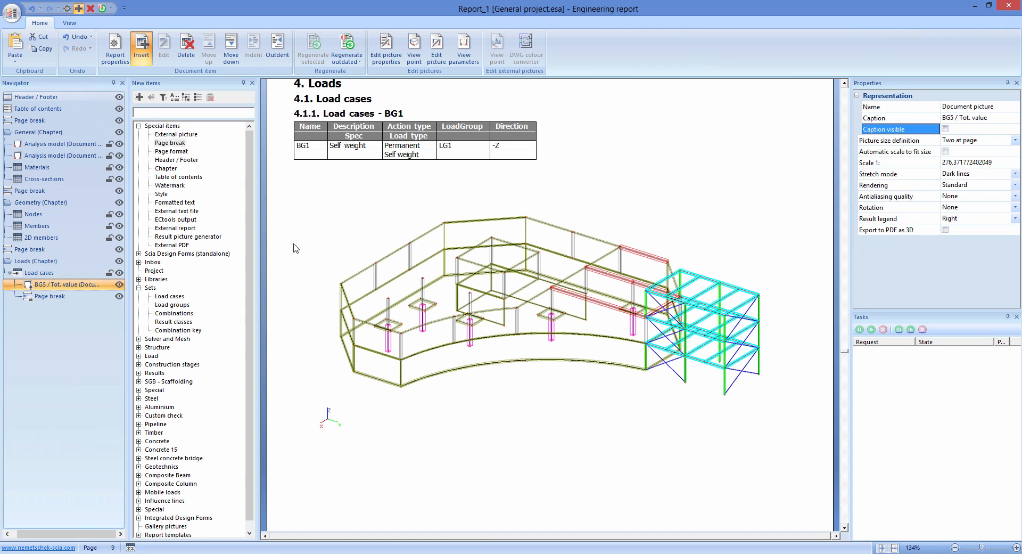
scroll(down, 3)
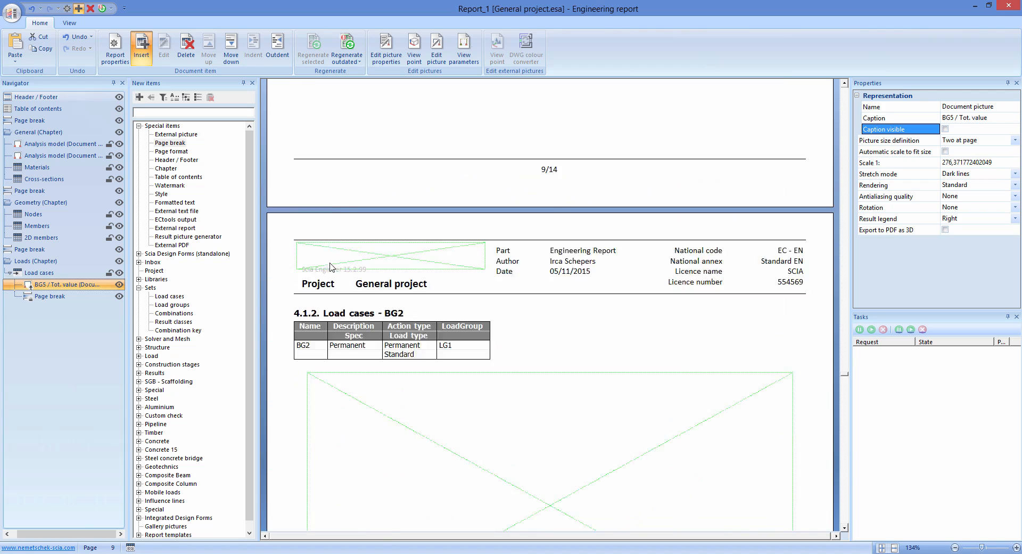
scroll(down, 3)
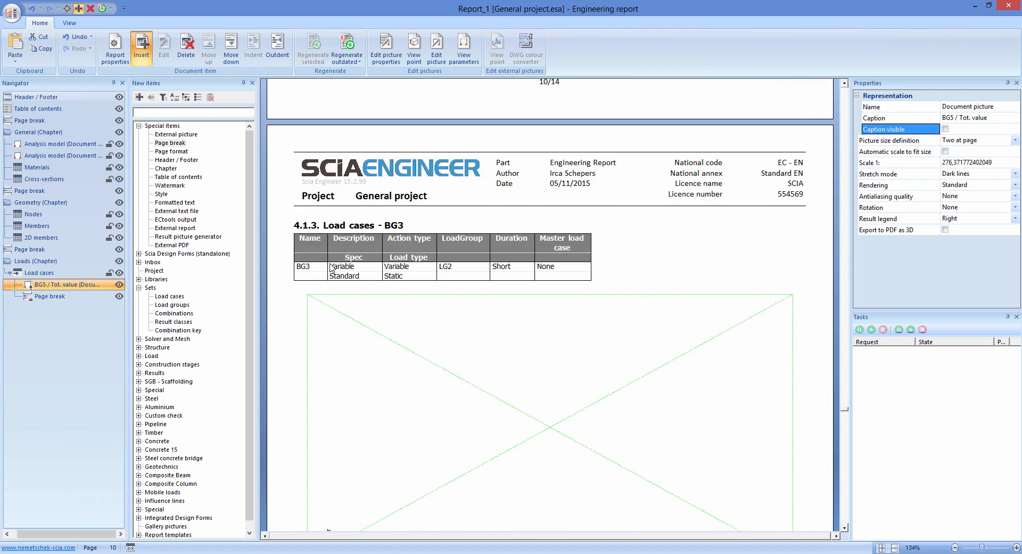
scroll(down, 3)
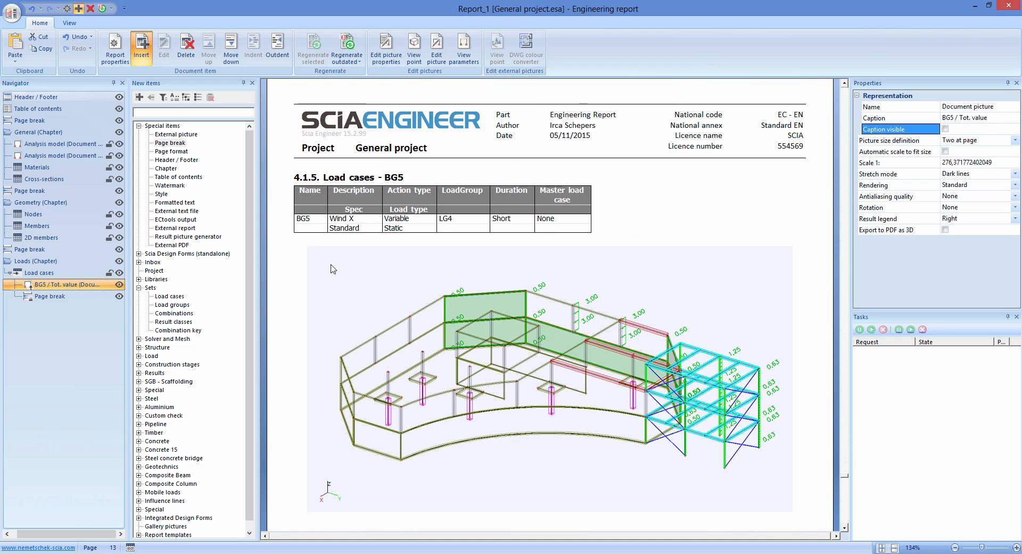
scroll(down, 3)
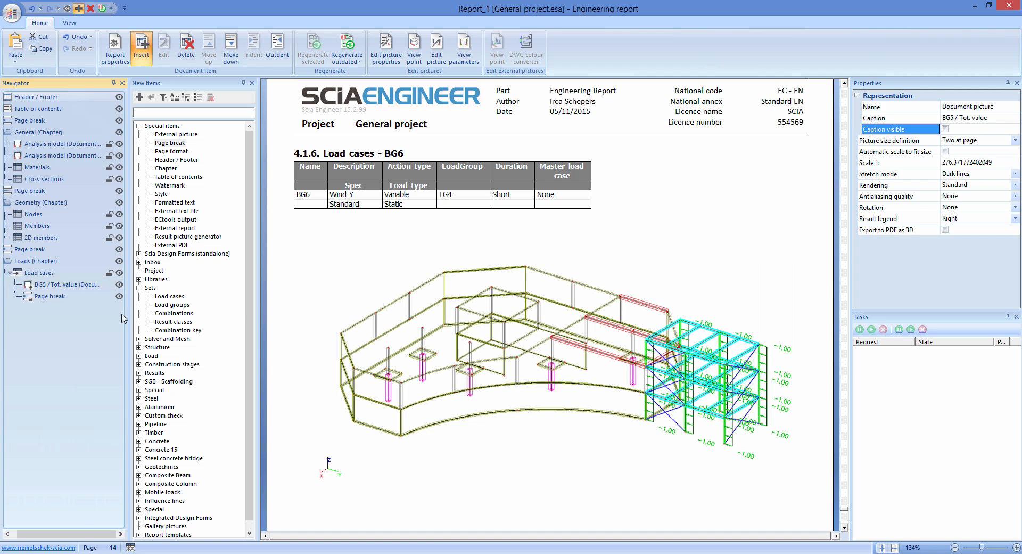
- Insert a chapter captioned 'Results' and add the 1D Internal forces system template
click(165, 168)
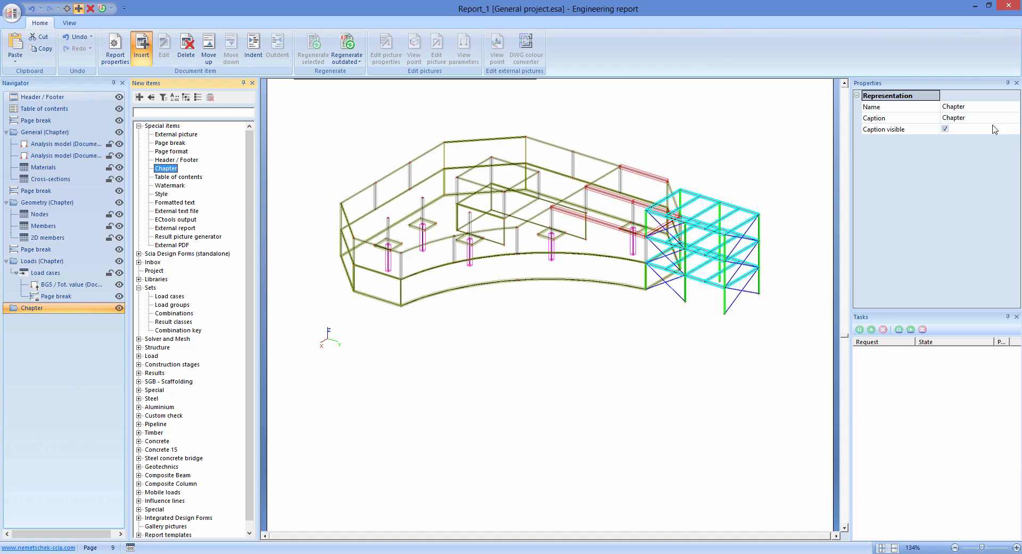
text(Results)
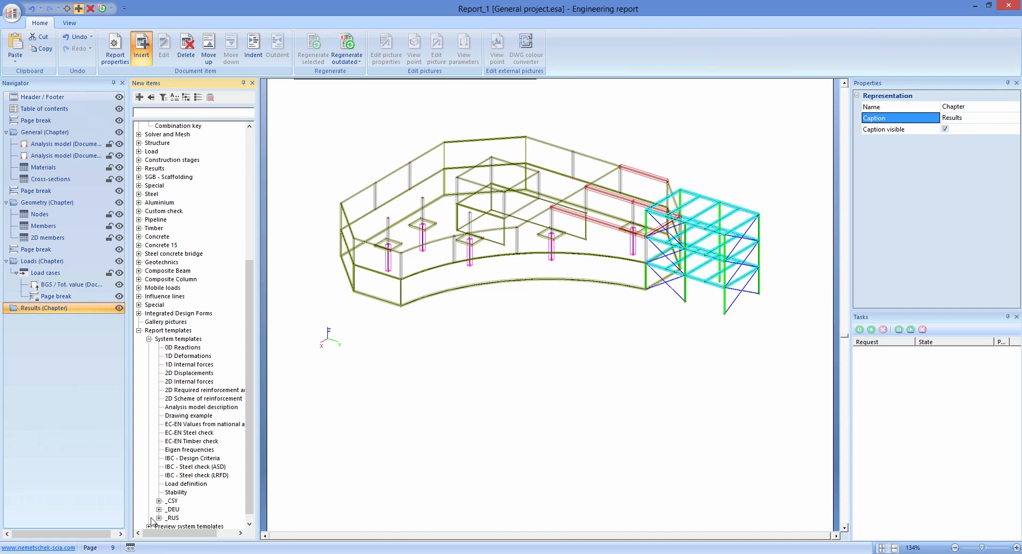
click(188, 365)
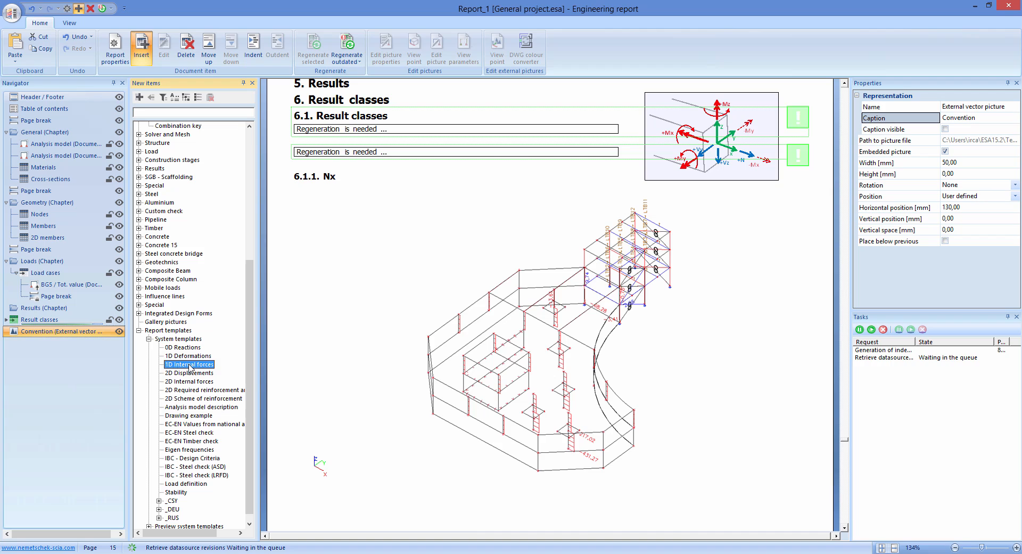
click(346, 49)
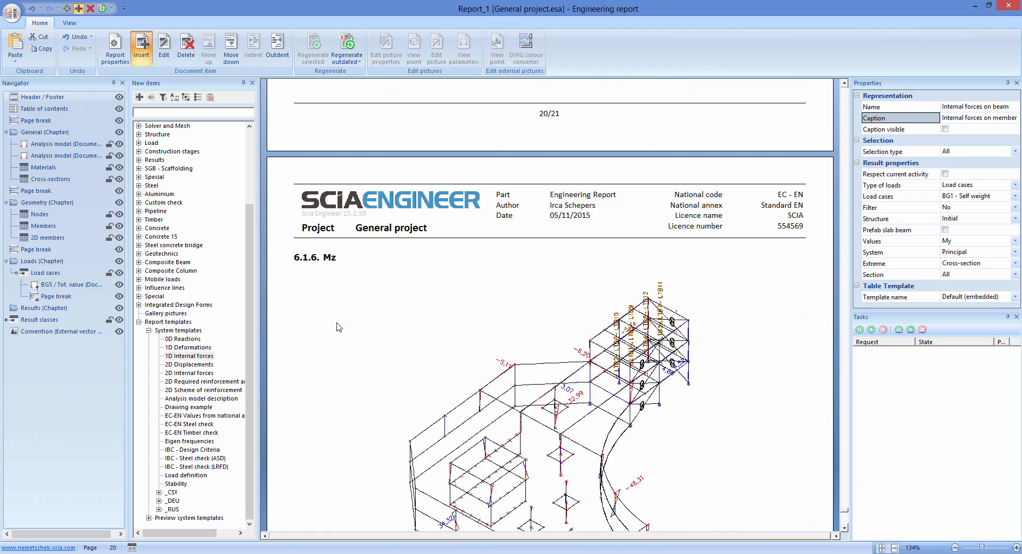
scroll(down, 3)
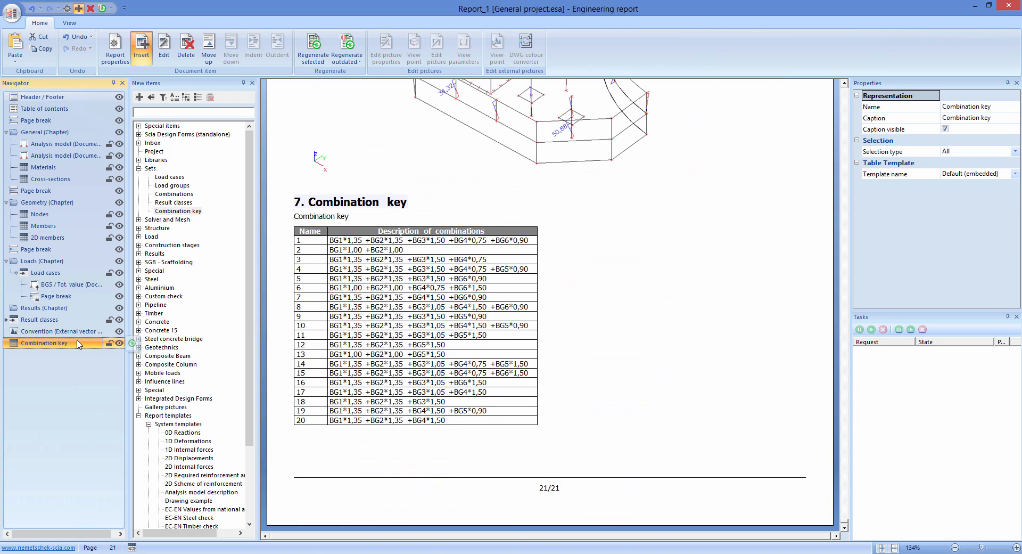
- Expand the Steel group in the New items tree
click(139, 279)
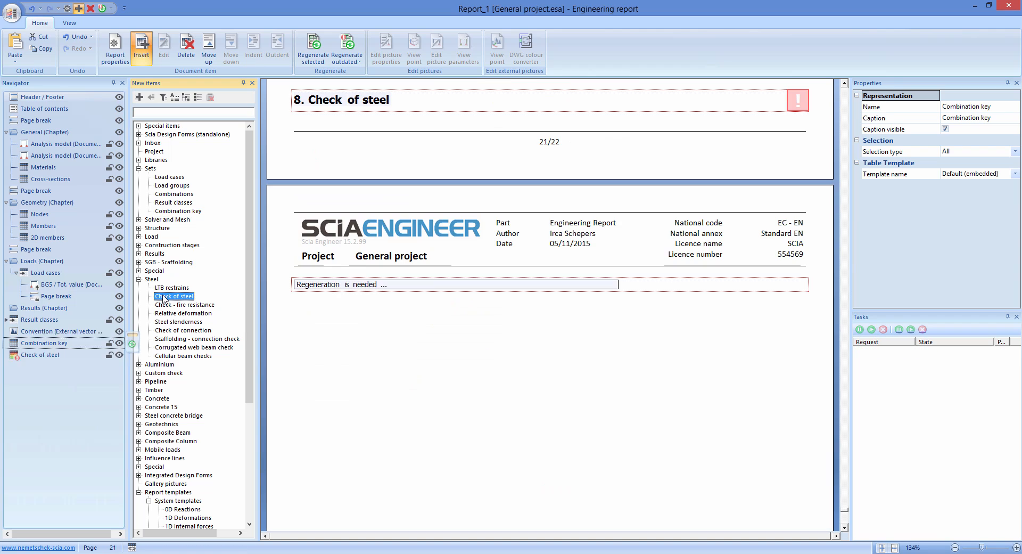
- Set the Check of steel item to check a member list containing only B20
click(41, 354)
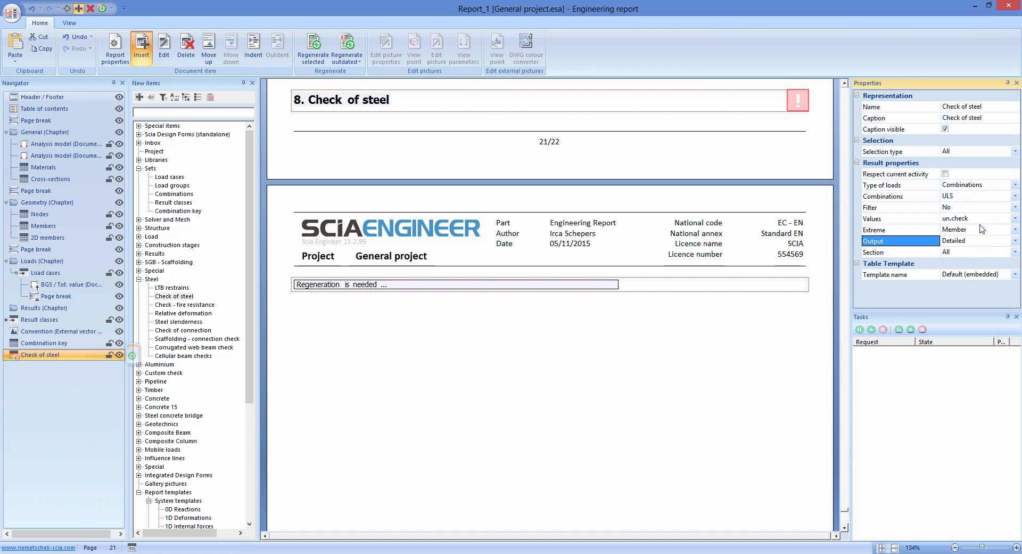
click(1014, 151)
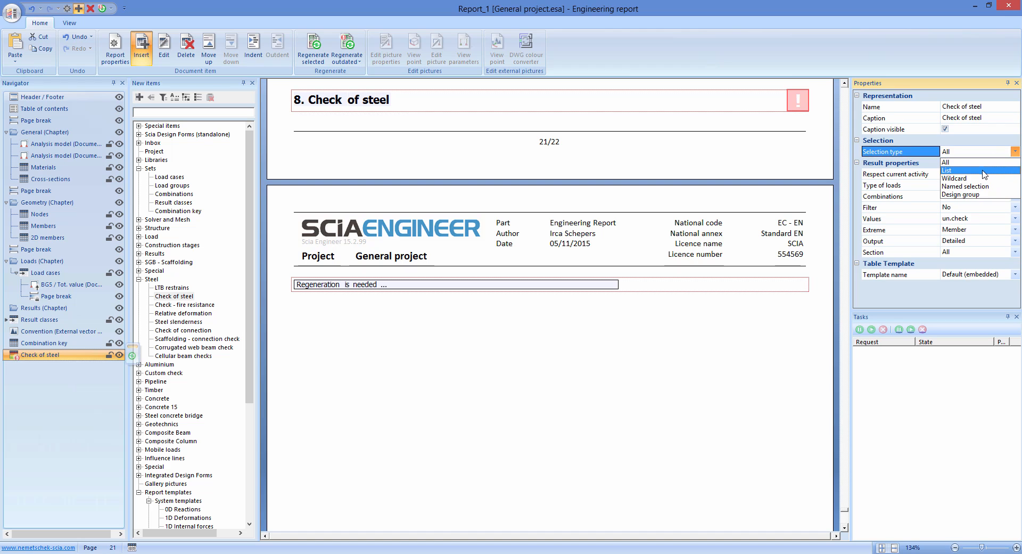
click(946, 170)
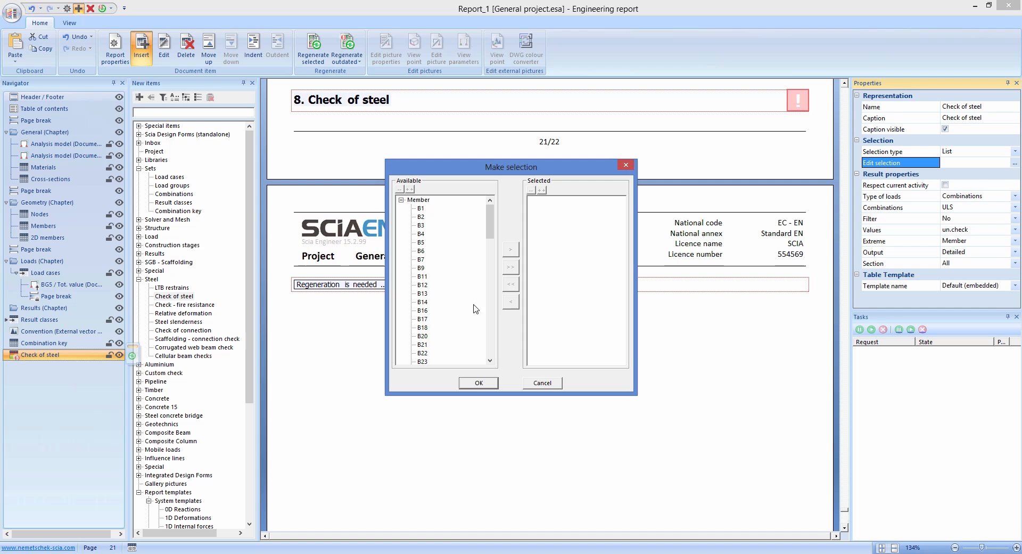
click(511, 249)
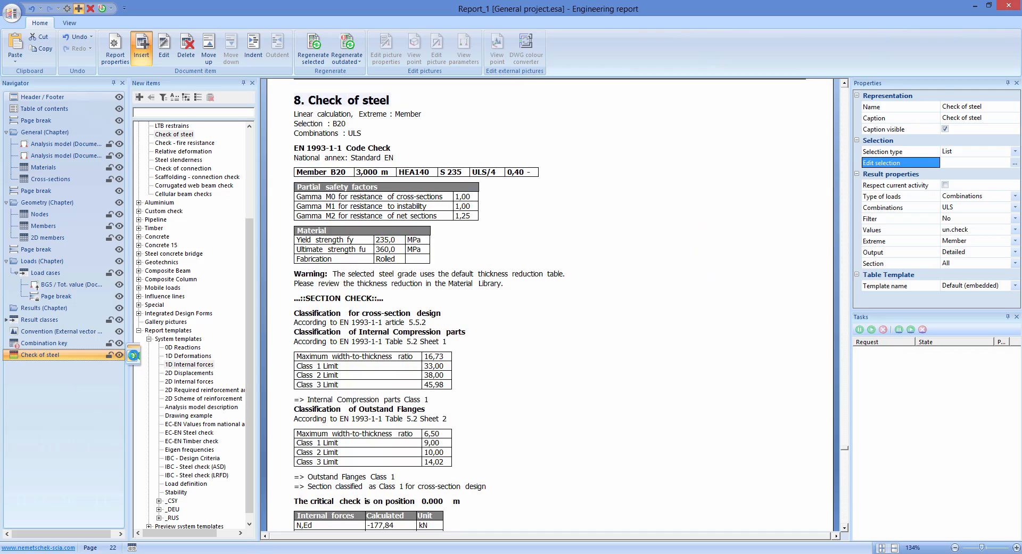
scroll(down, 3)
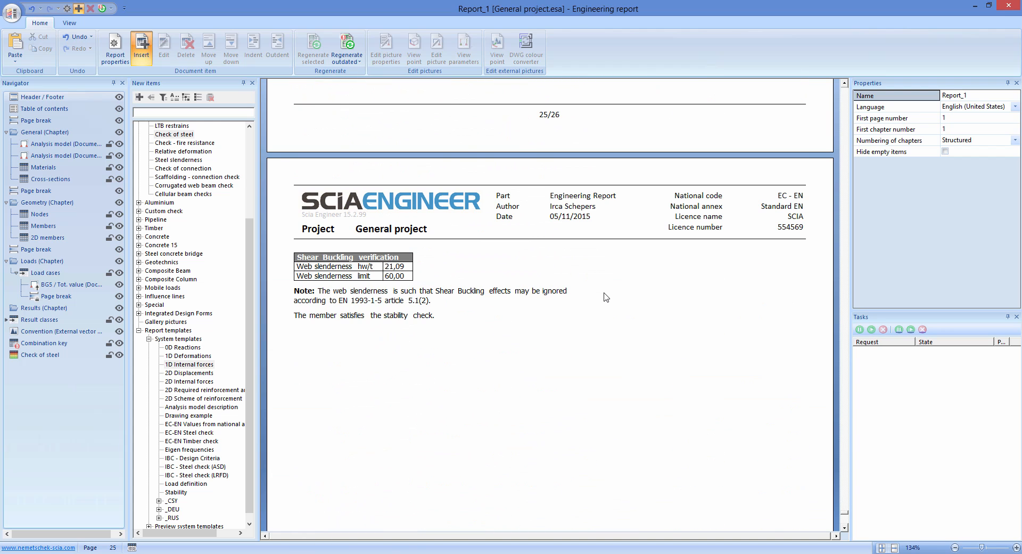
mouse_move(410, 472)
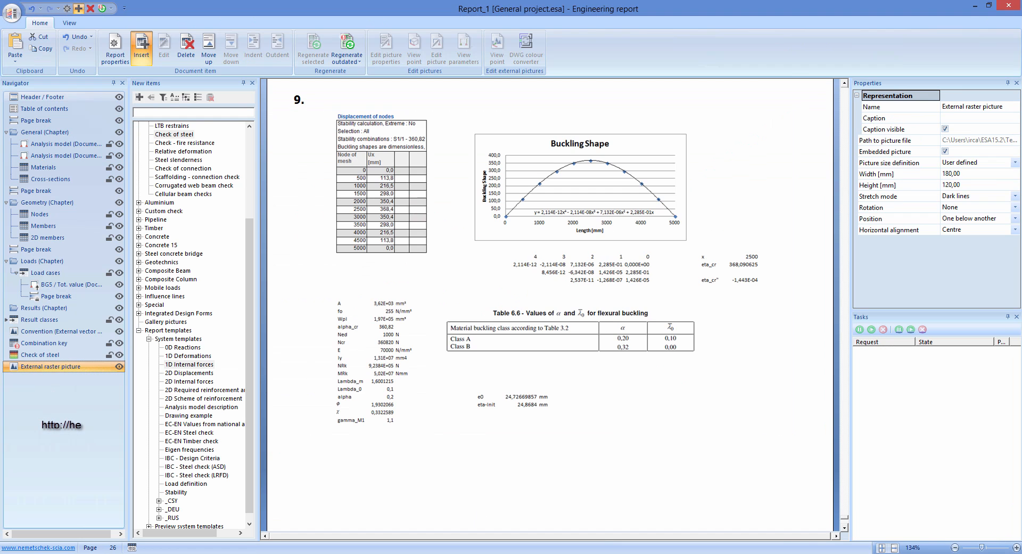
- Caption the external Excel raster picture 'Output Excel' and add a Style item
click(898, 117)
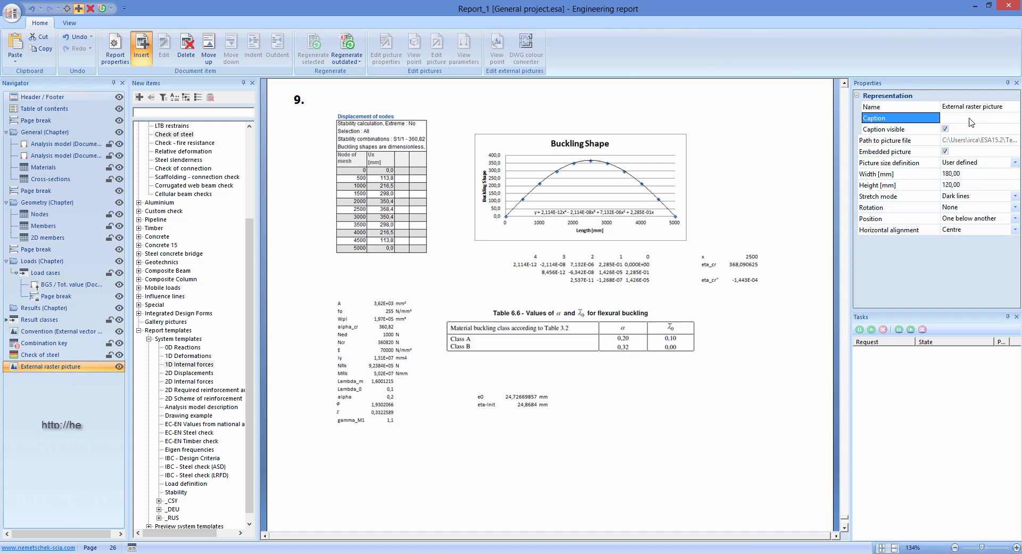
text(Output E)
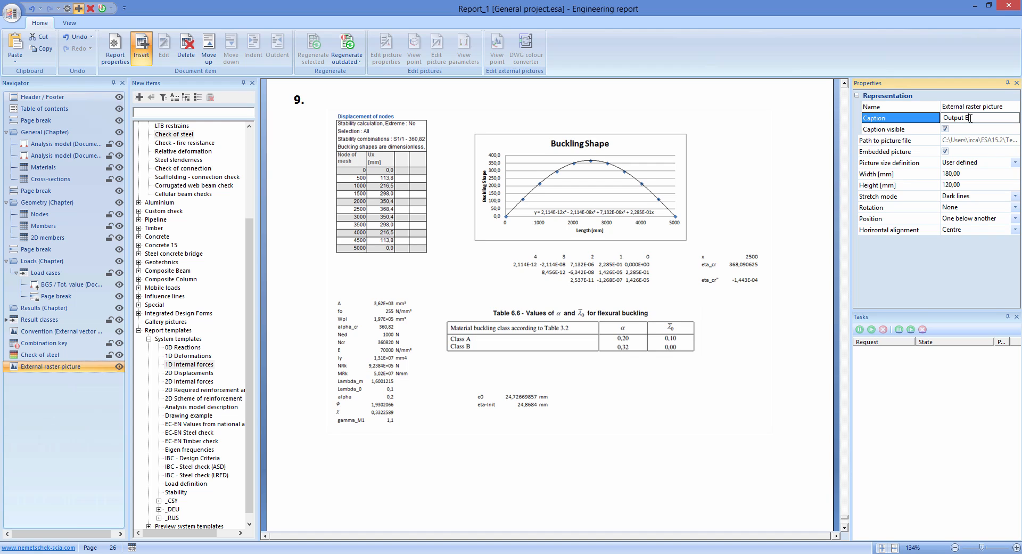
text(Output Excel)
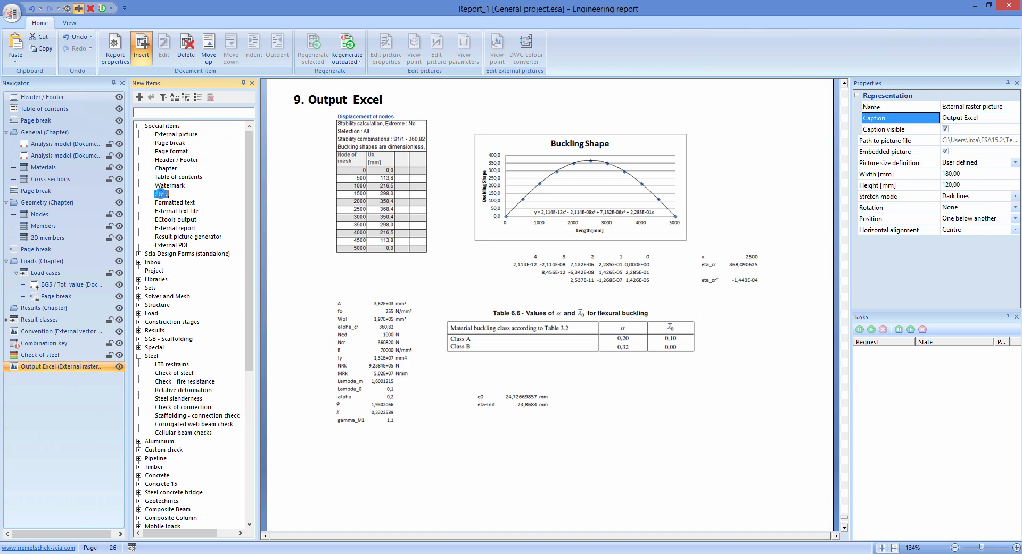
click(162, 194)
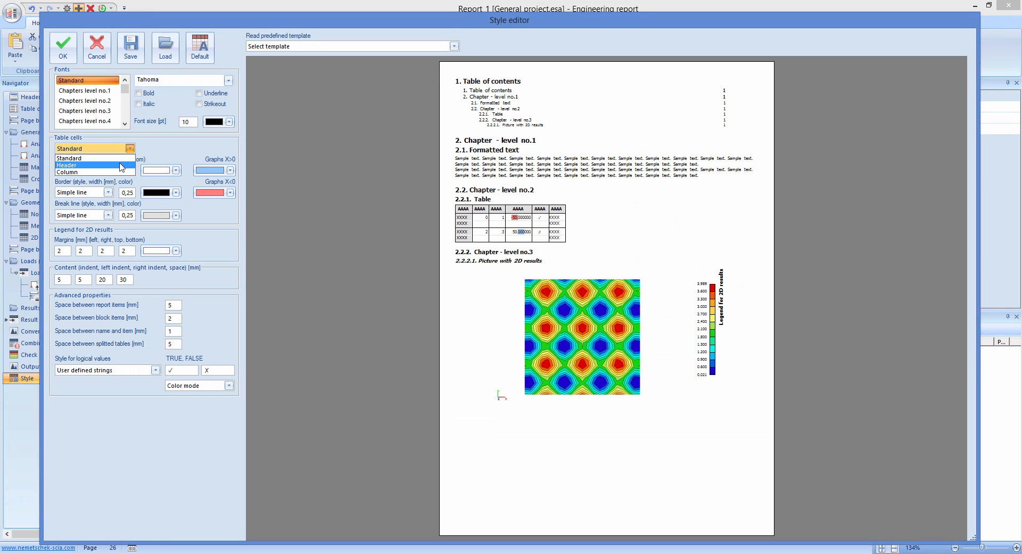
- Set the header and column table cell border colours in the Style editor
click(66, 164)
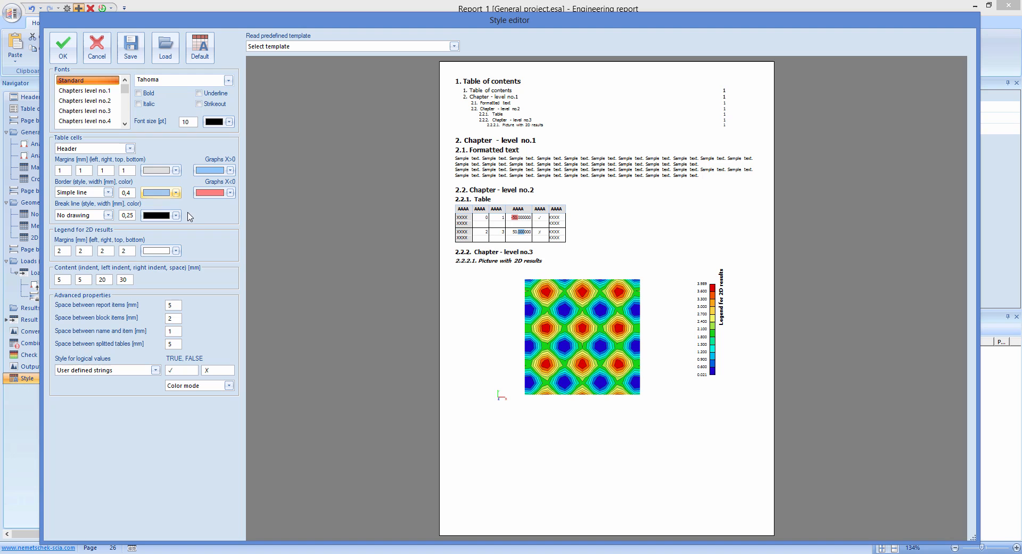
click(130, 148)
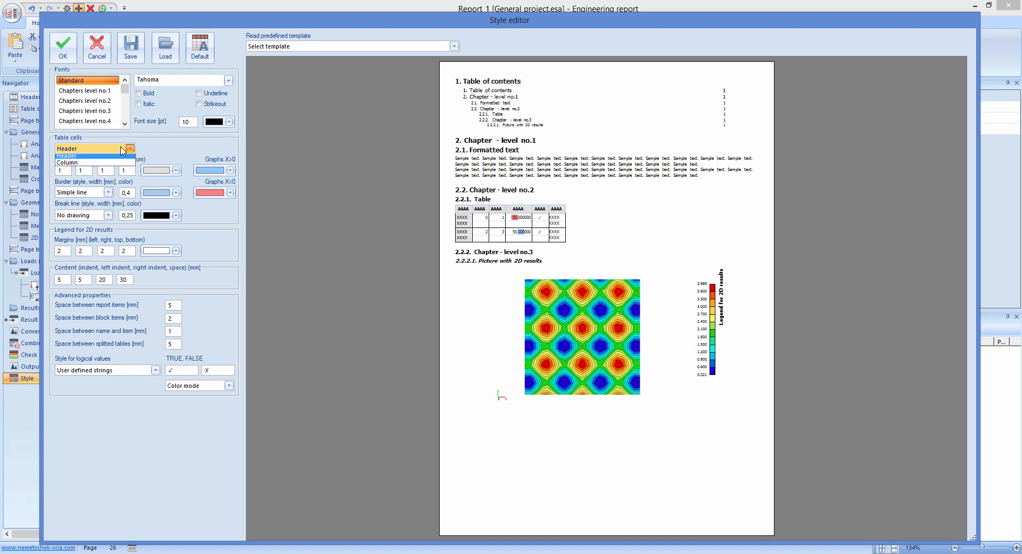
click(175, 215)
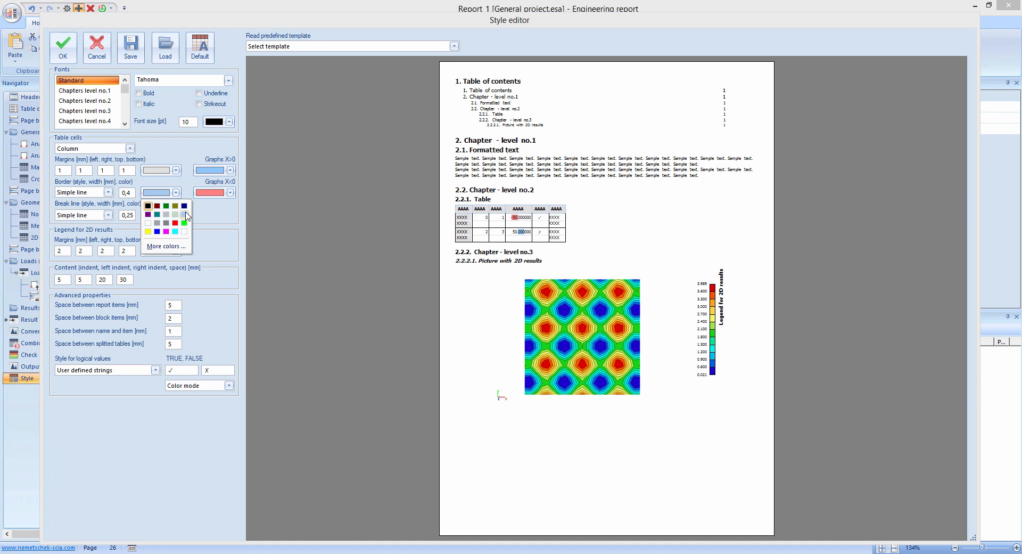
click(63, 47)
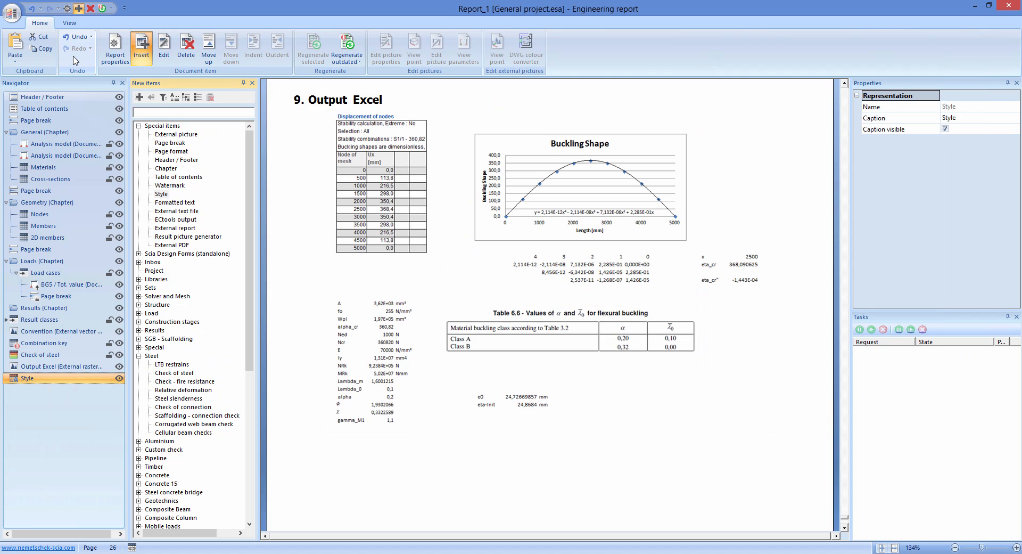
- Move the Style item up to the top of the Navigator
click(29, 378)
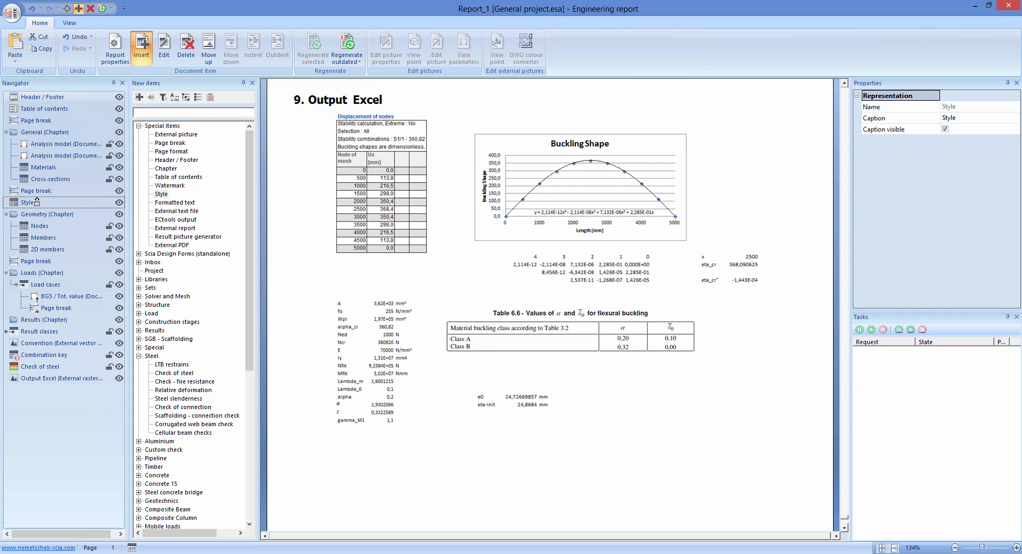
click(41, 225)
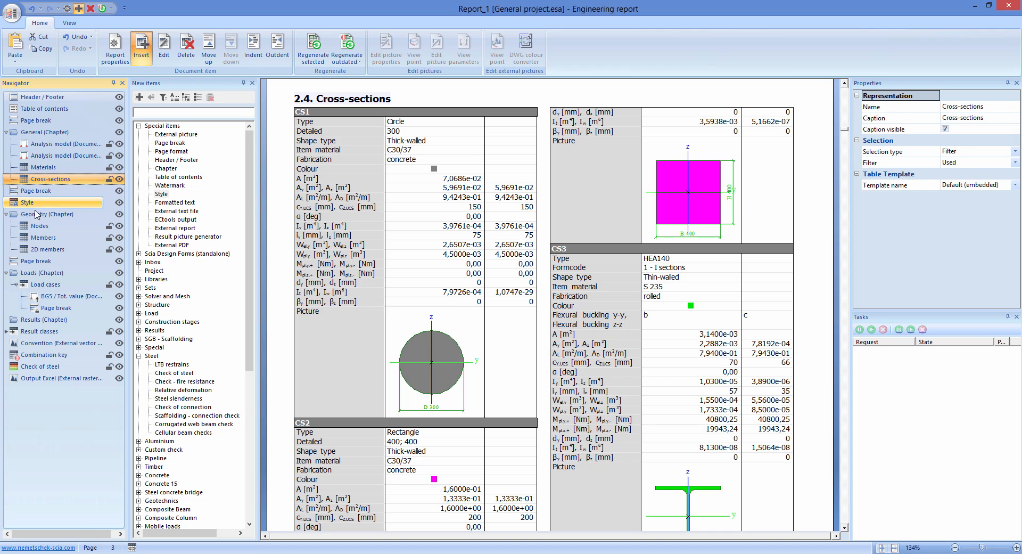
click(28, 202)
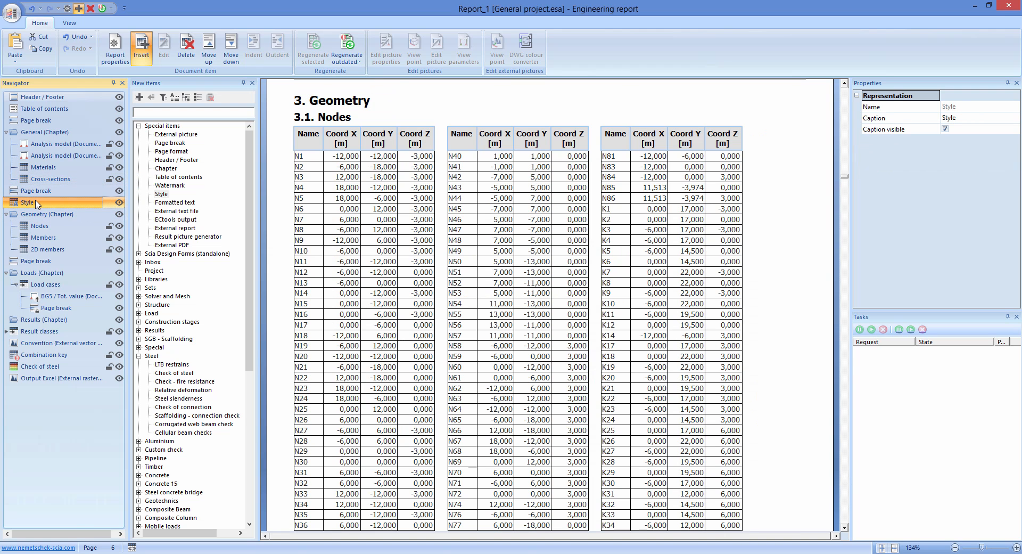
click(43, 96)
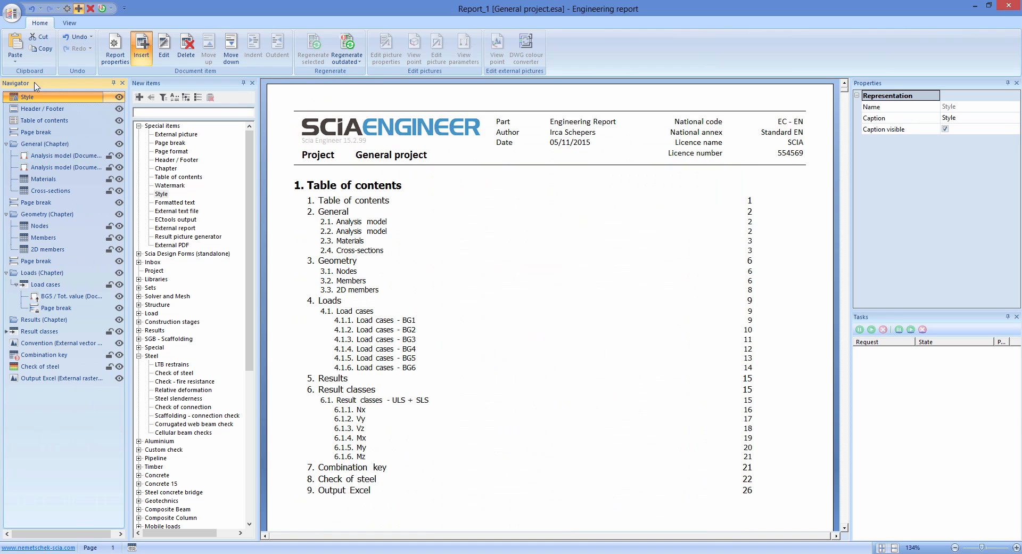
- Export the engineering report to a PDF file
click(12, 11)
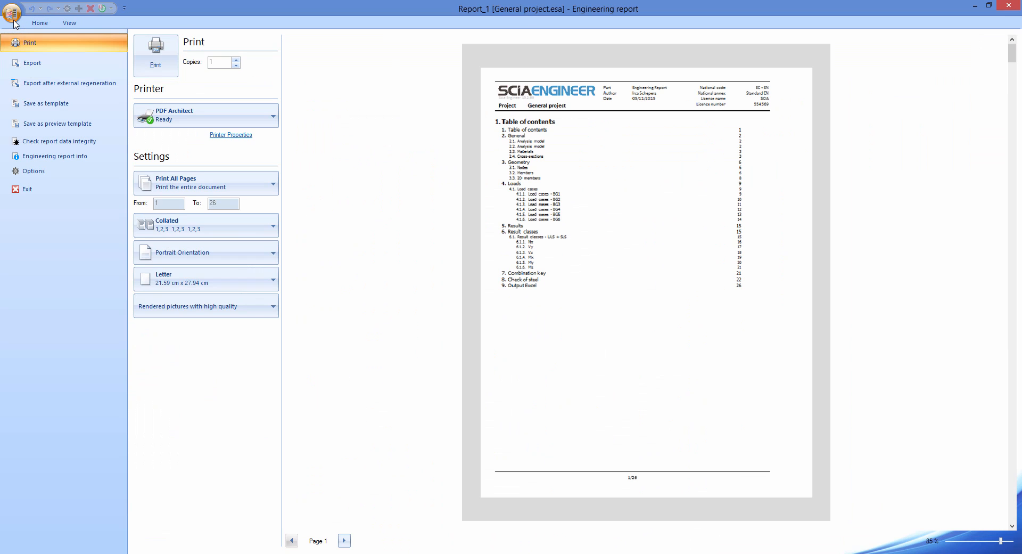
click(31, 63)
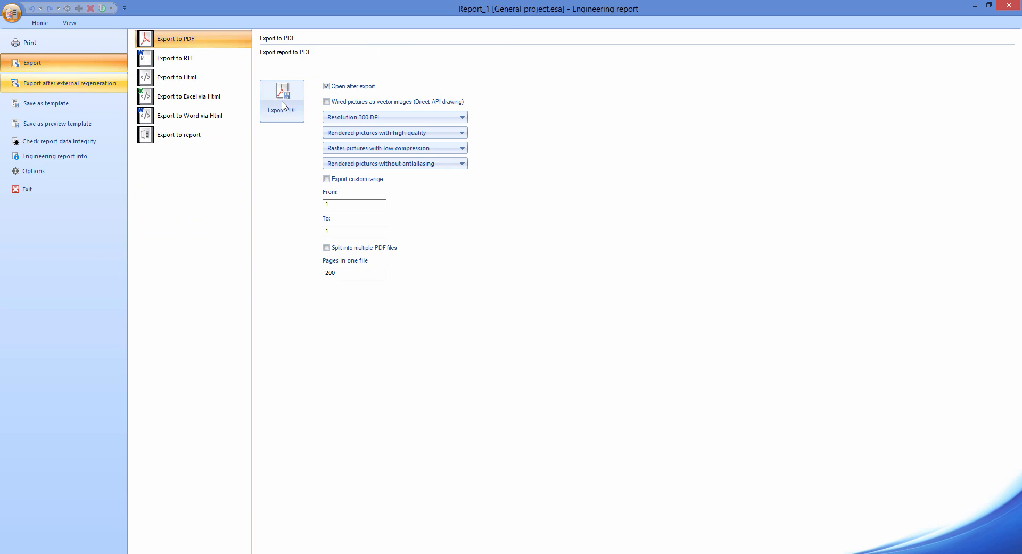
click(281, 102)
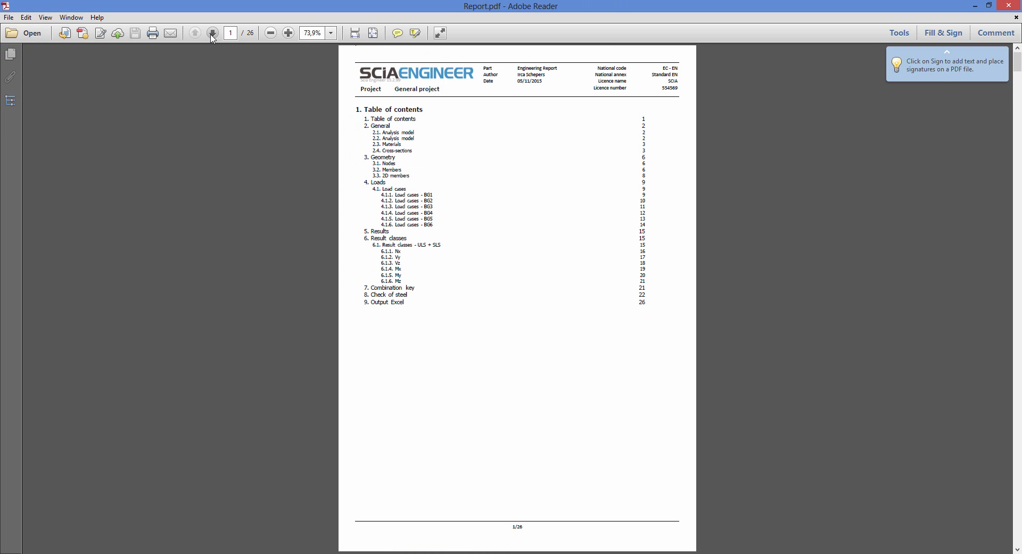
- Page forward through the PDF from the contents to the Loads chapter on page 9
click(212, 33)
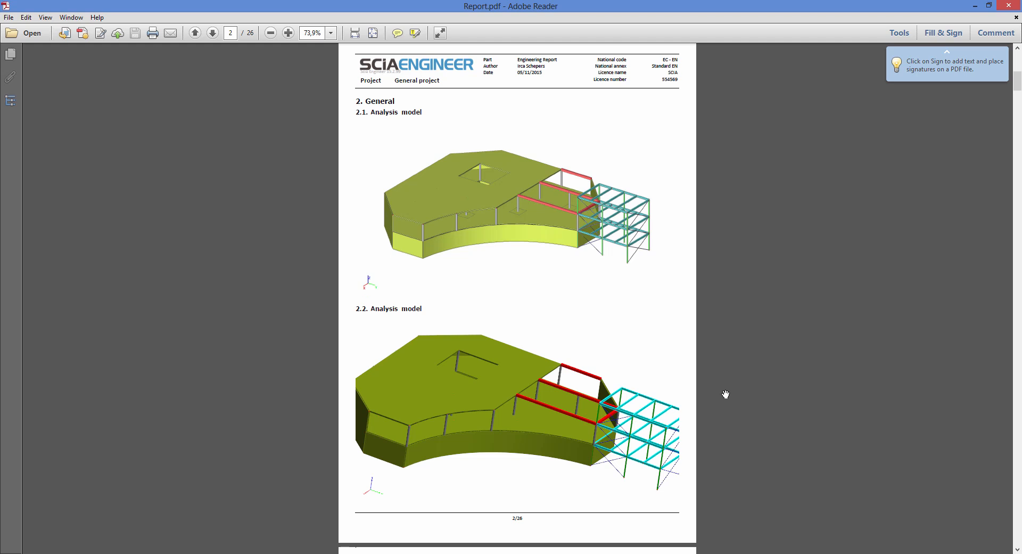
click(211, 32)
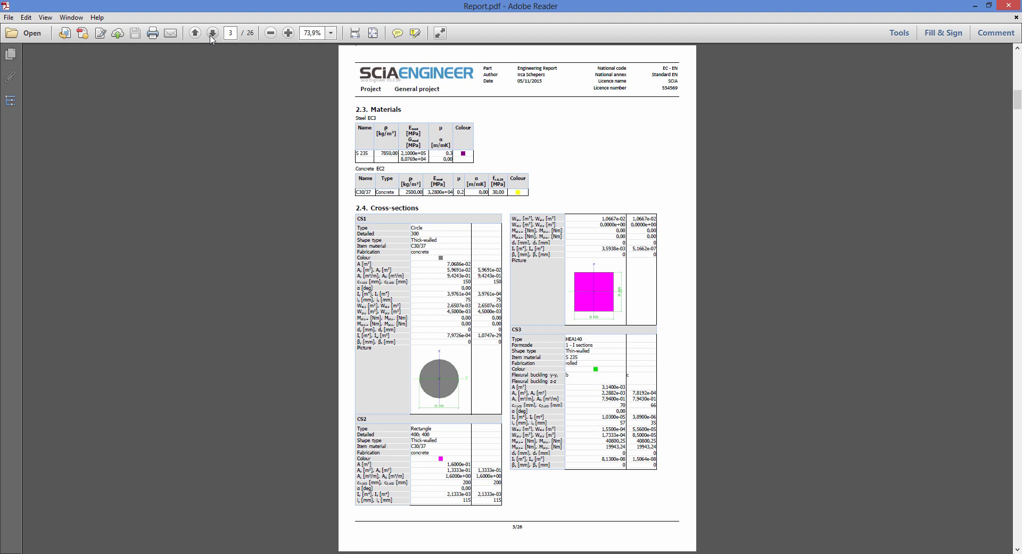
click(212, 32)
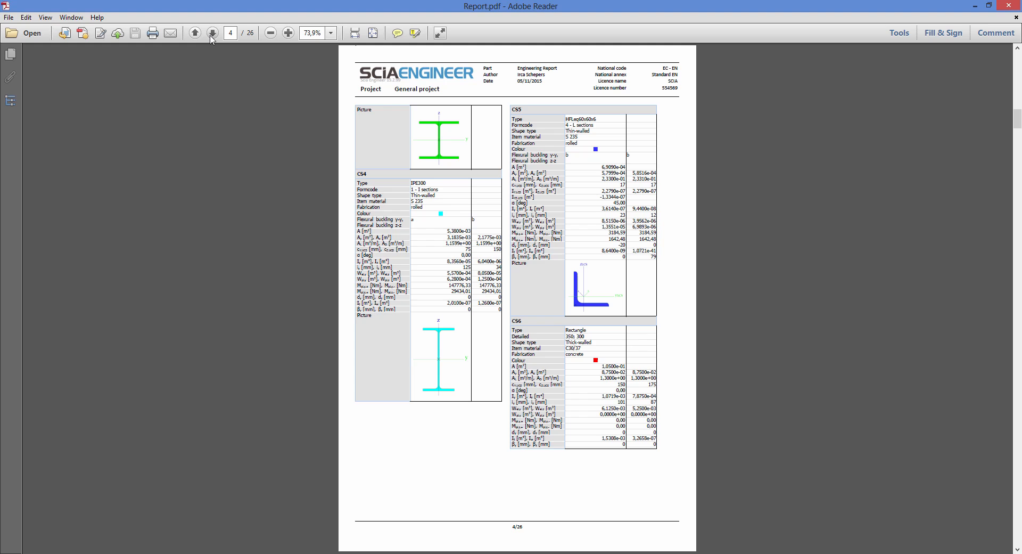
click(212, 32)
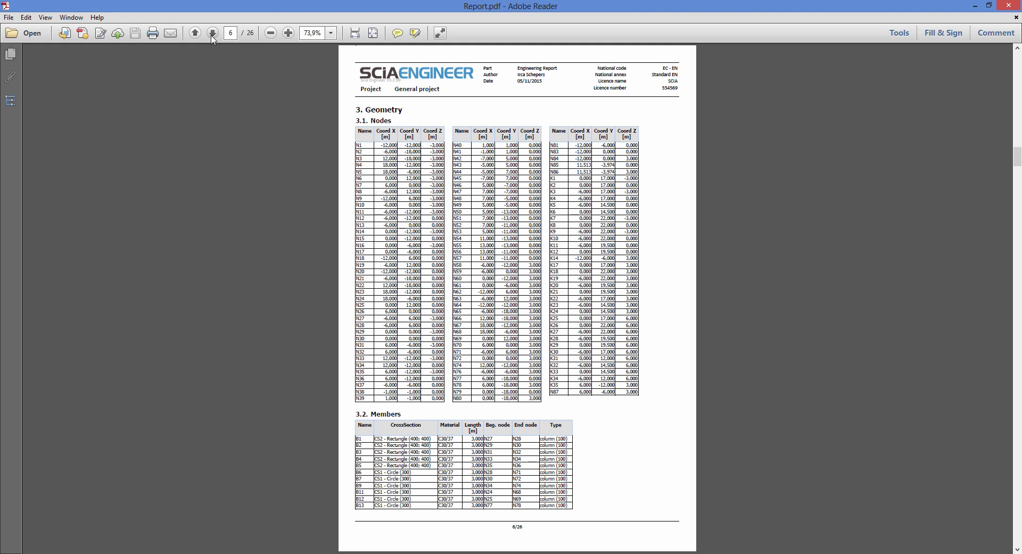
click(212, 32)
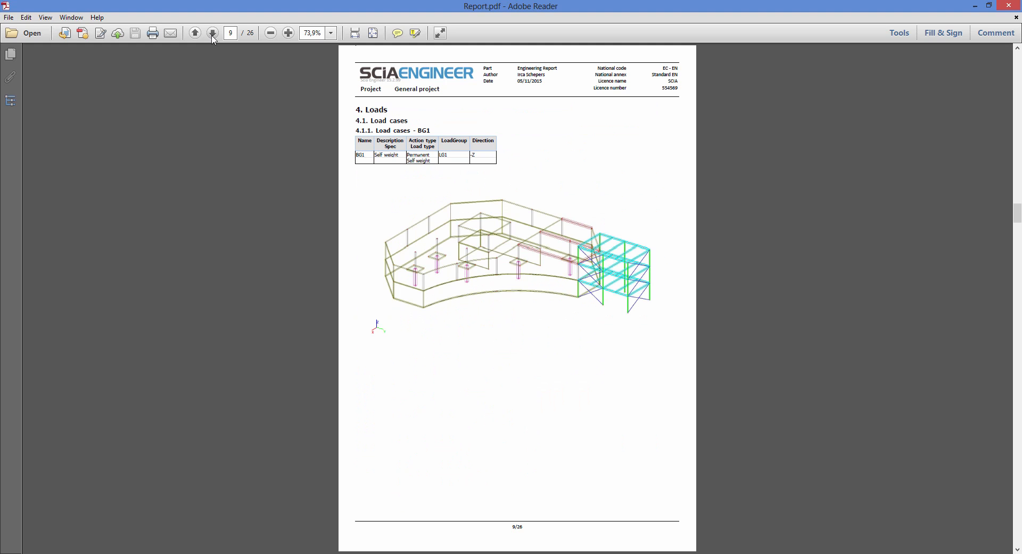
click(212, 33)
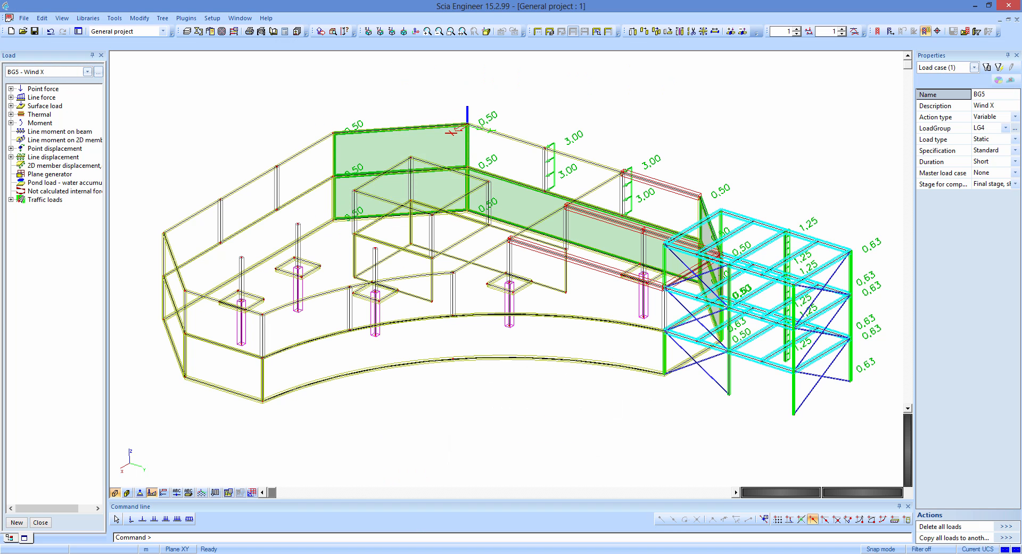
mouse_move(133, 542)
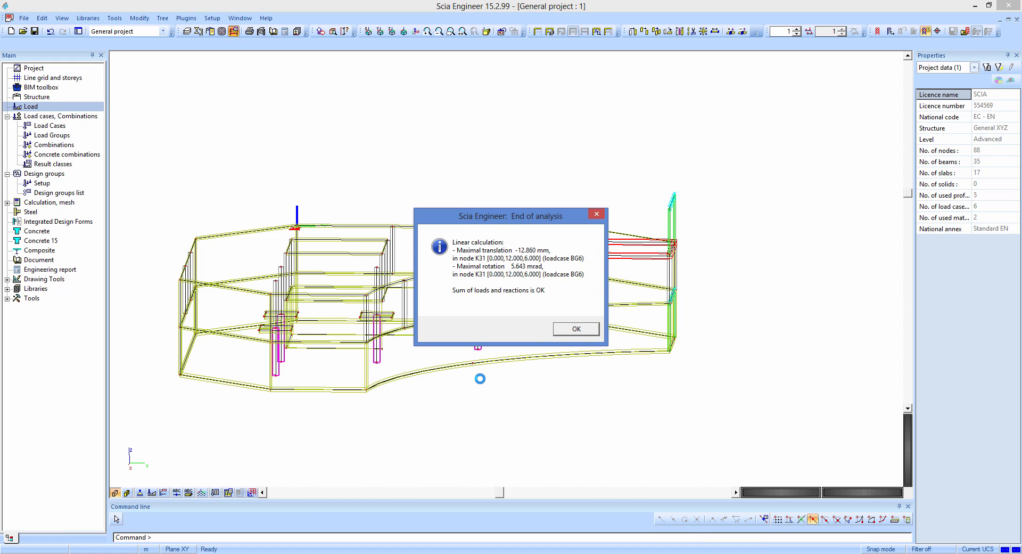
- Dismiss the End of analysis summary and reopen the engineering report
click(575, 328)
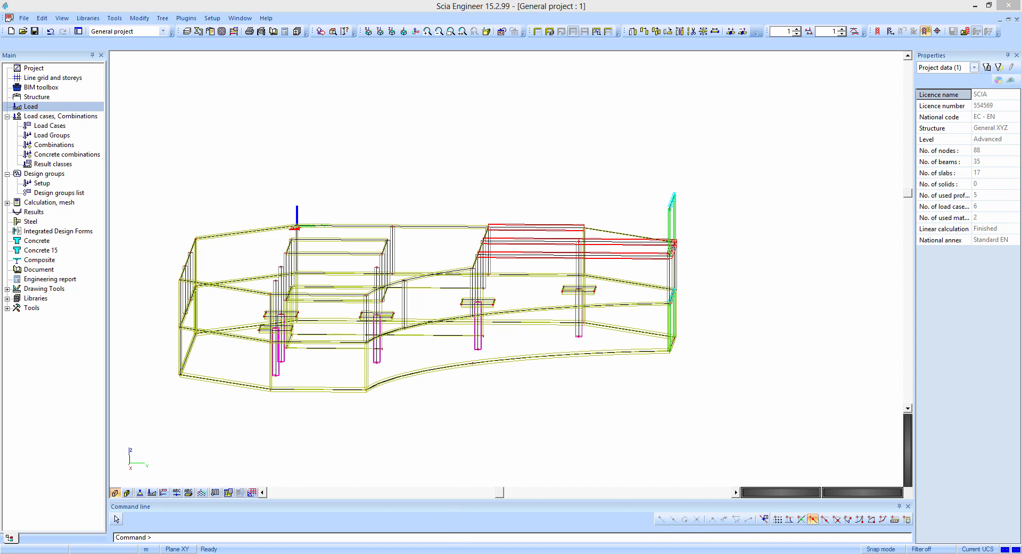
click(49, 279)
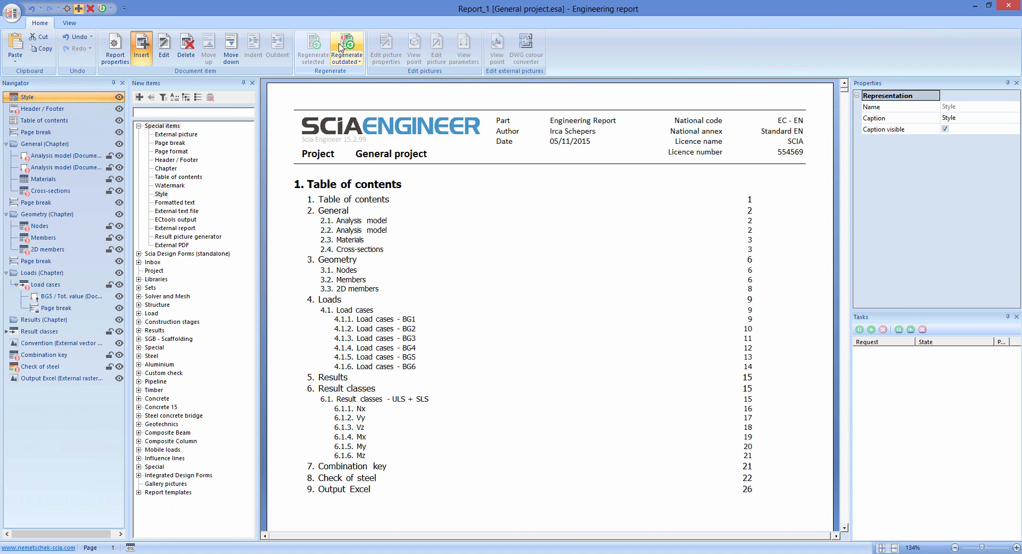
- Run Regenerate outdated to refresh all outdated report items
click(346, 46)
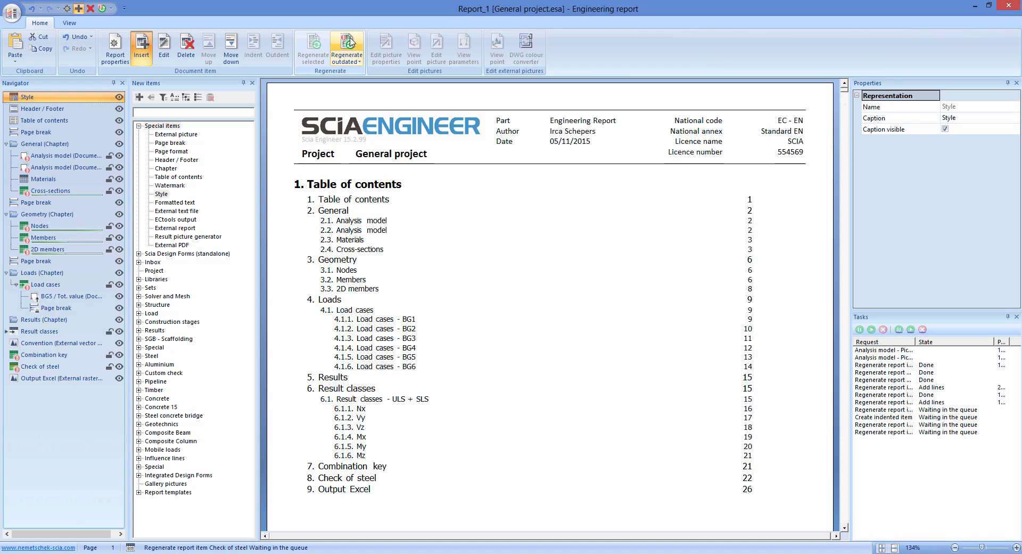